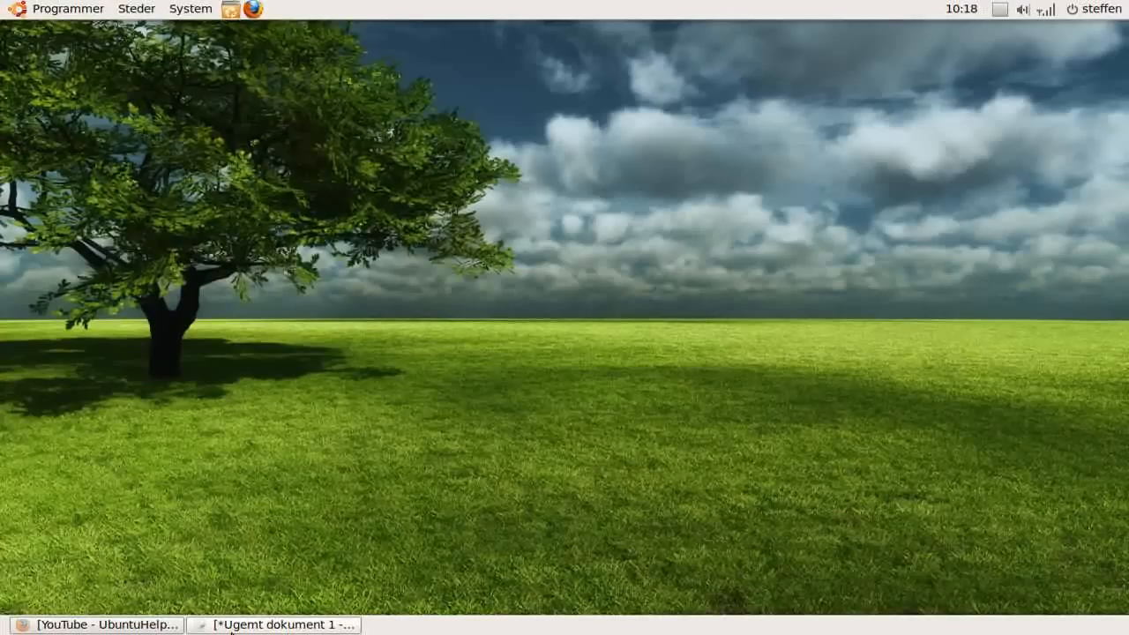
Restore gedit and show the dokey tab holding the PGP public key block
click(274, 624)
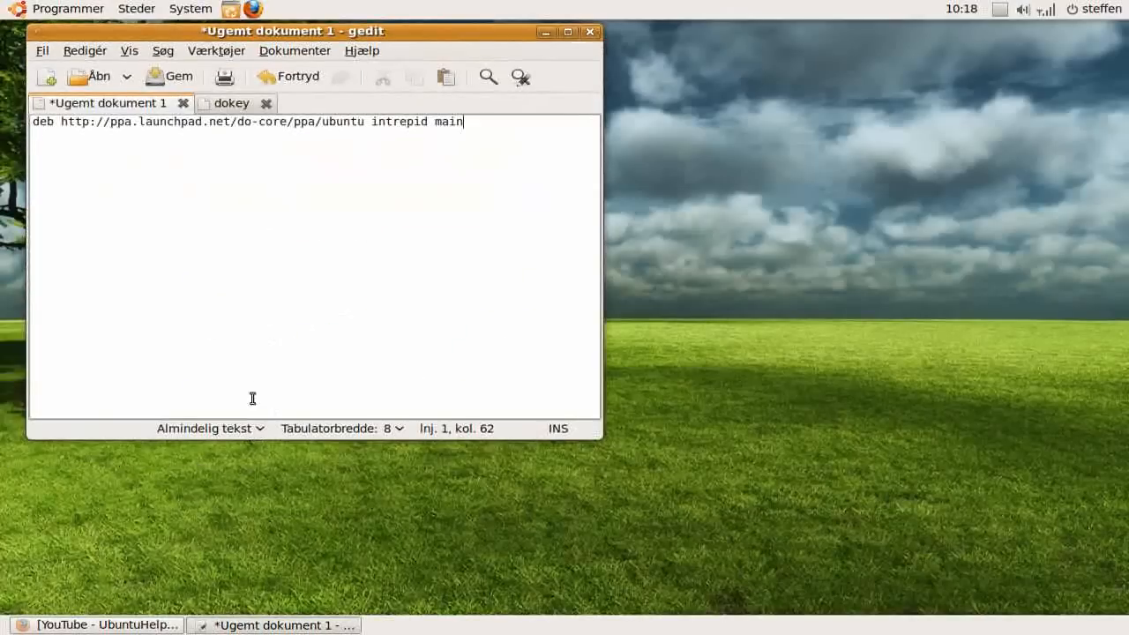
click(231, 103)
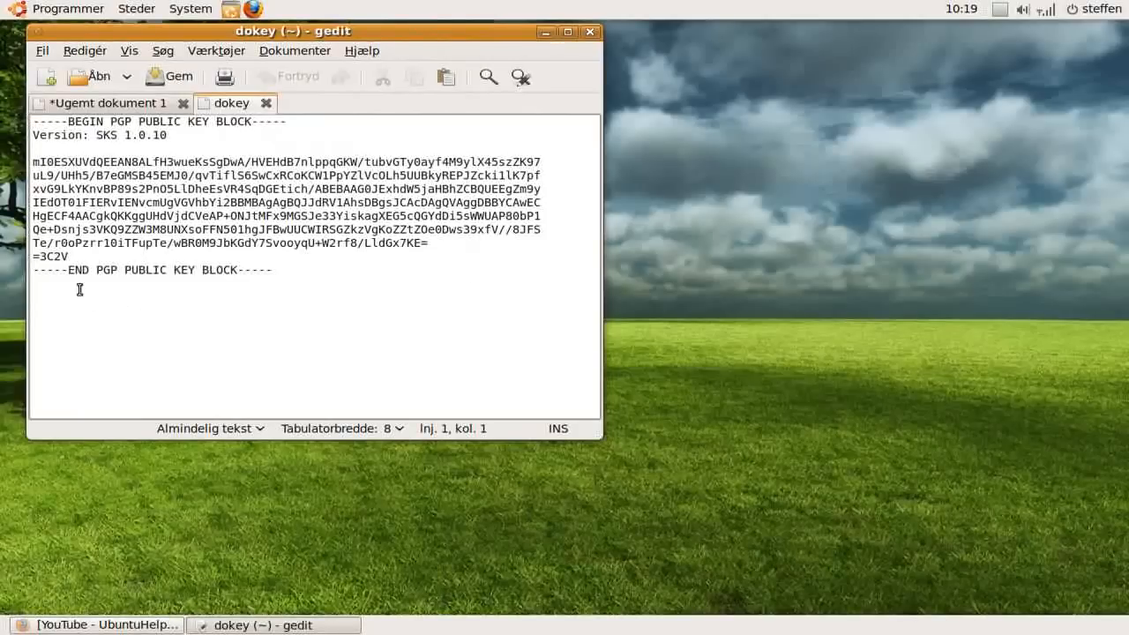
mouse_move(353, 88)
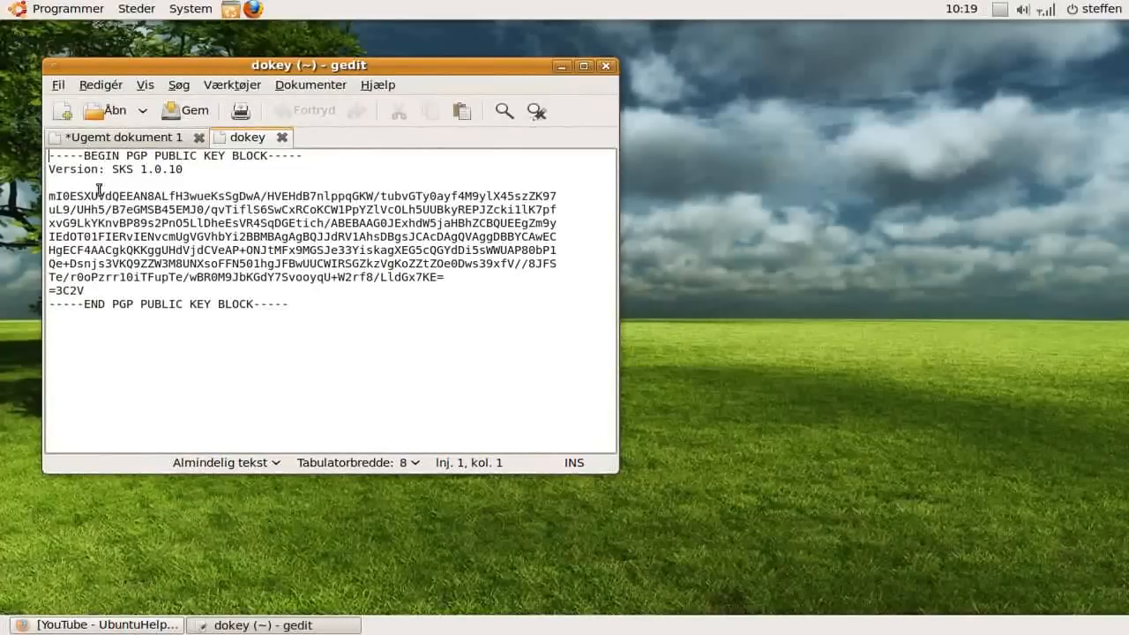
mouse_move(293, 219)
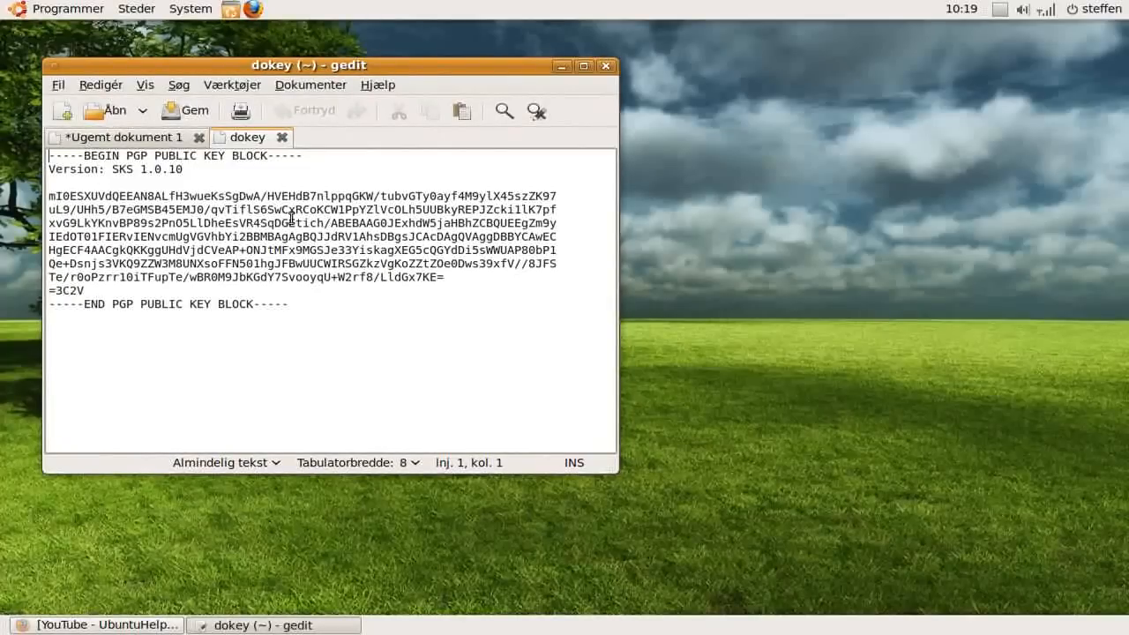
mouse_move(342, 154)
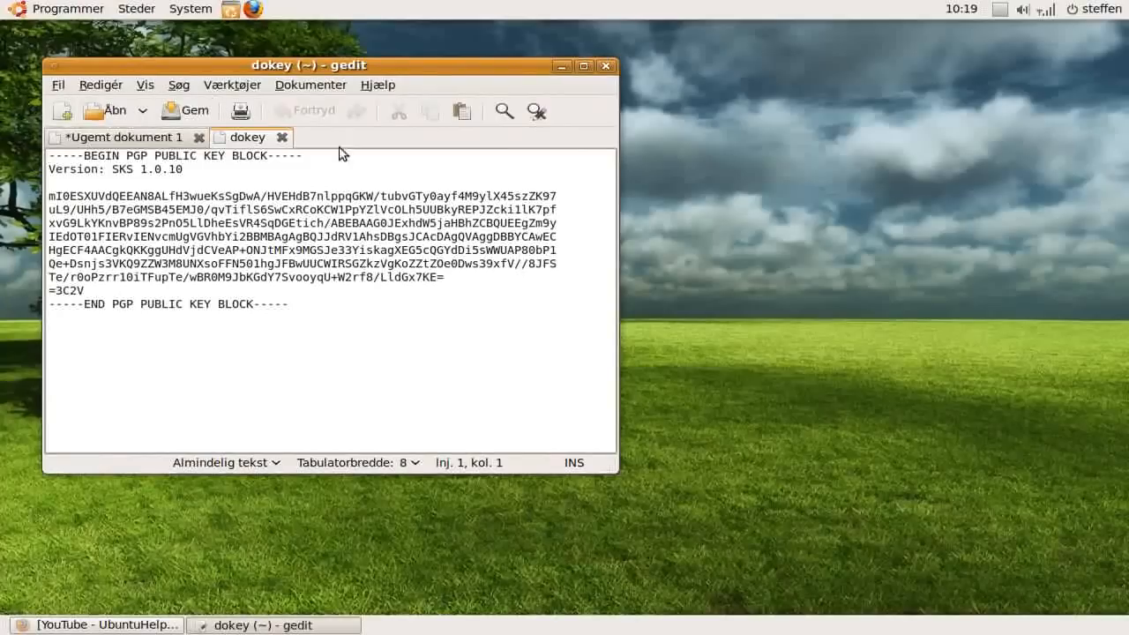
mouse_move(48, 101)
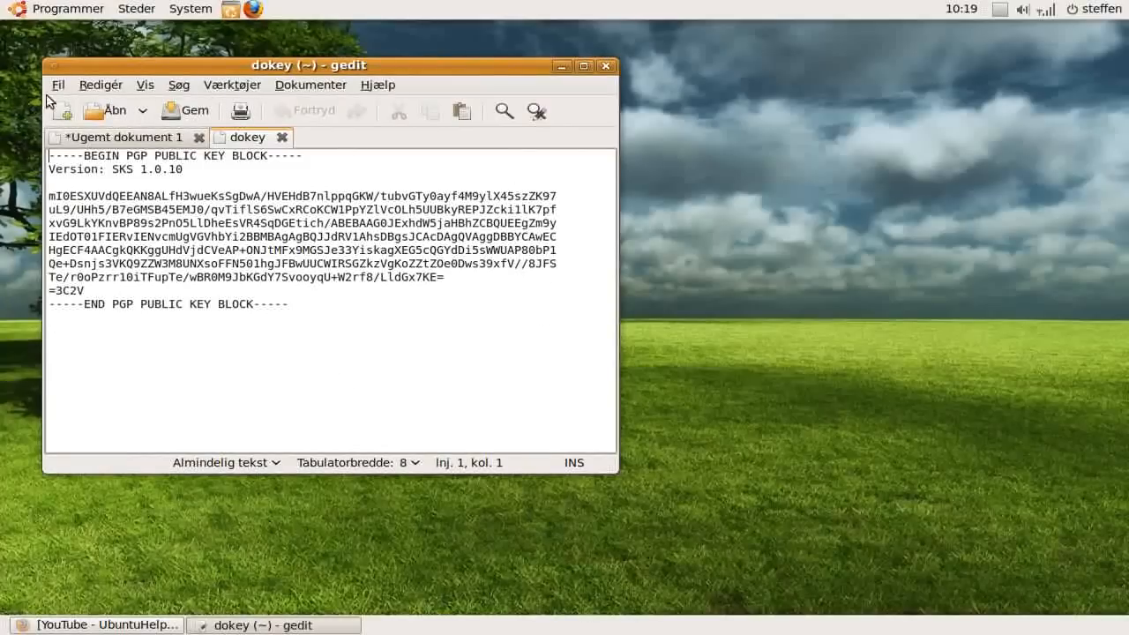
Save the key document as 'dokey' in the steffen home folder
click(58, 84)
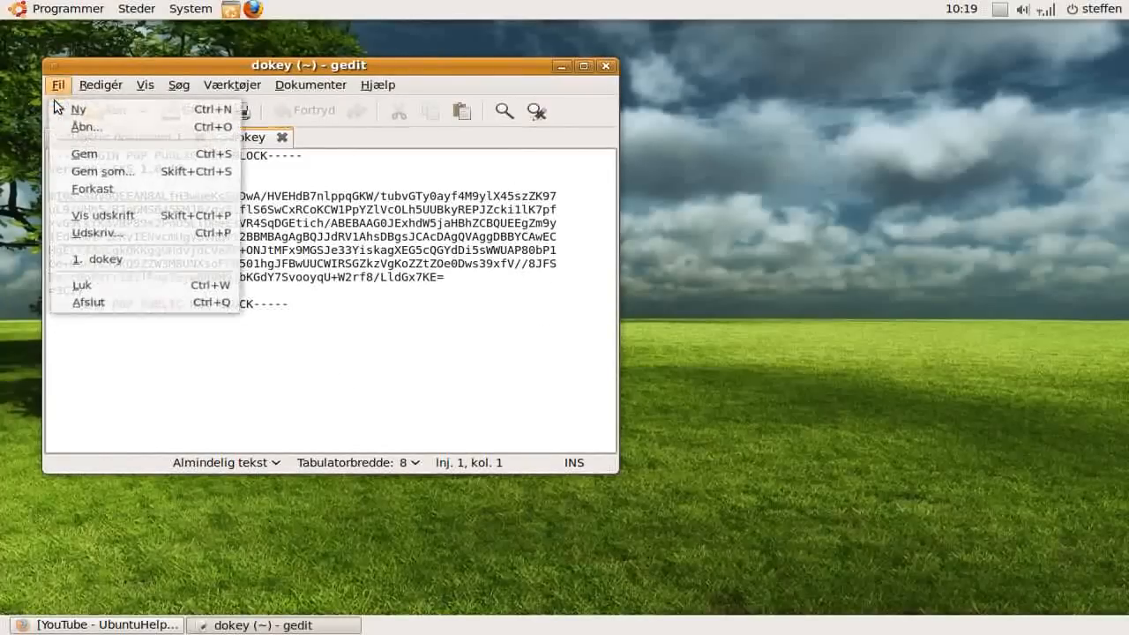
click(101, 172)
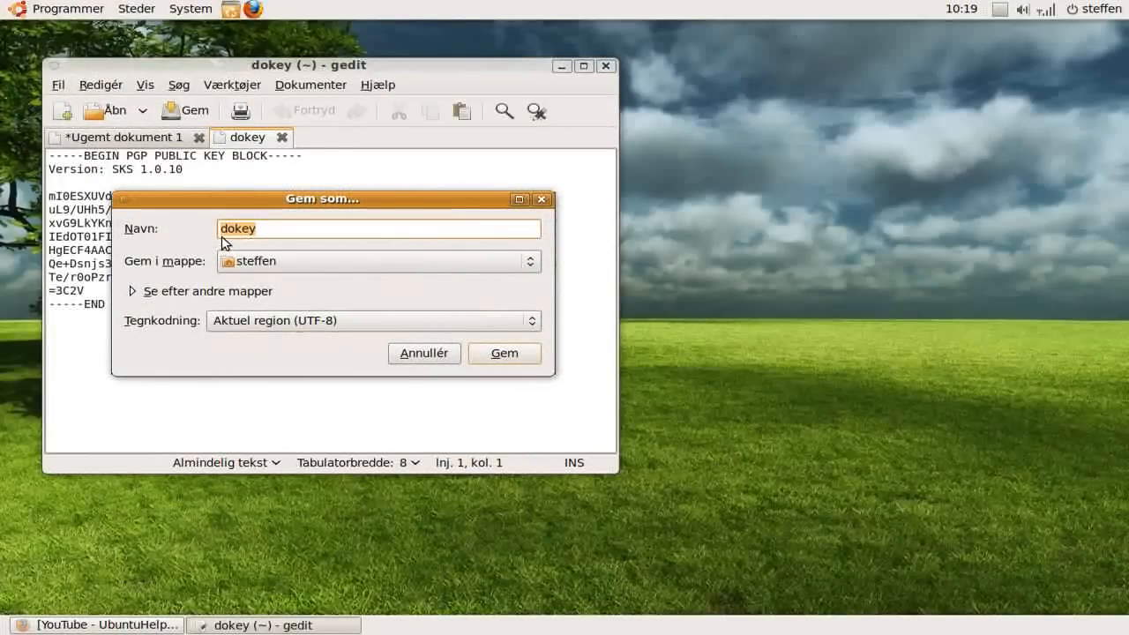
mouse_move(252, 246)
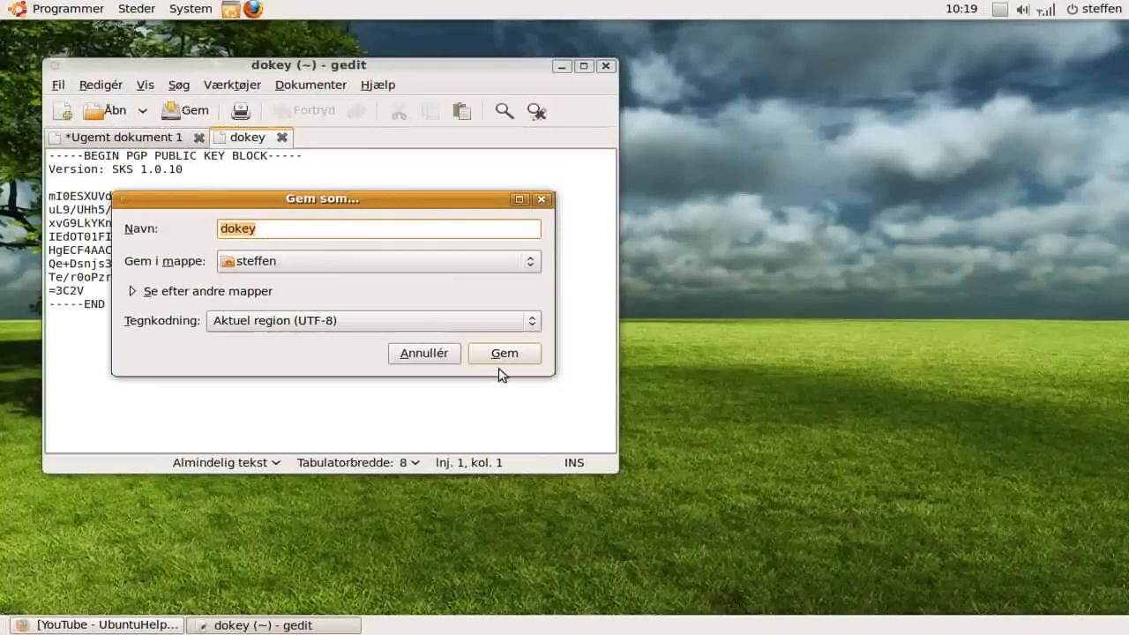
click(504, 353)
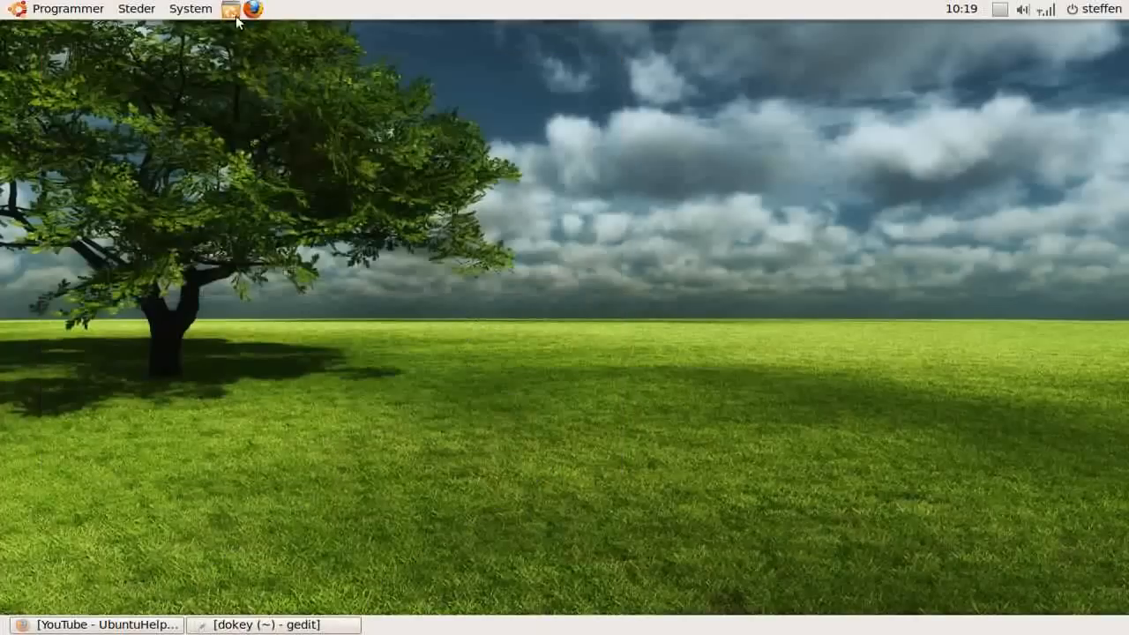
mouse_move(189, 9)
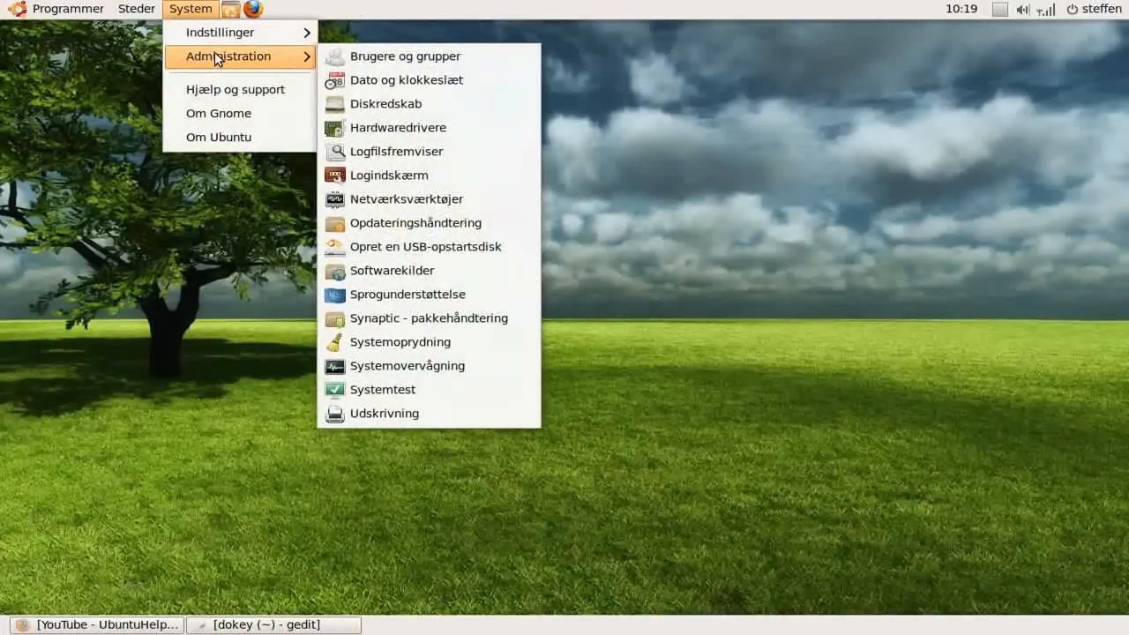
mouse_move(415, 271)
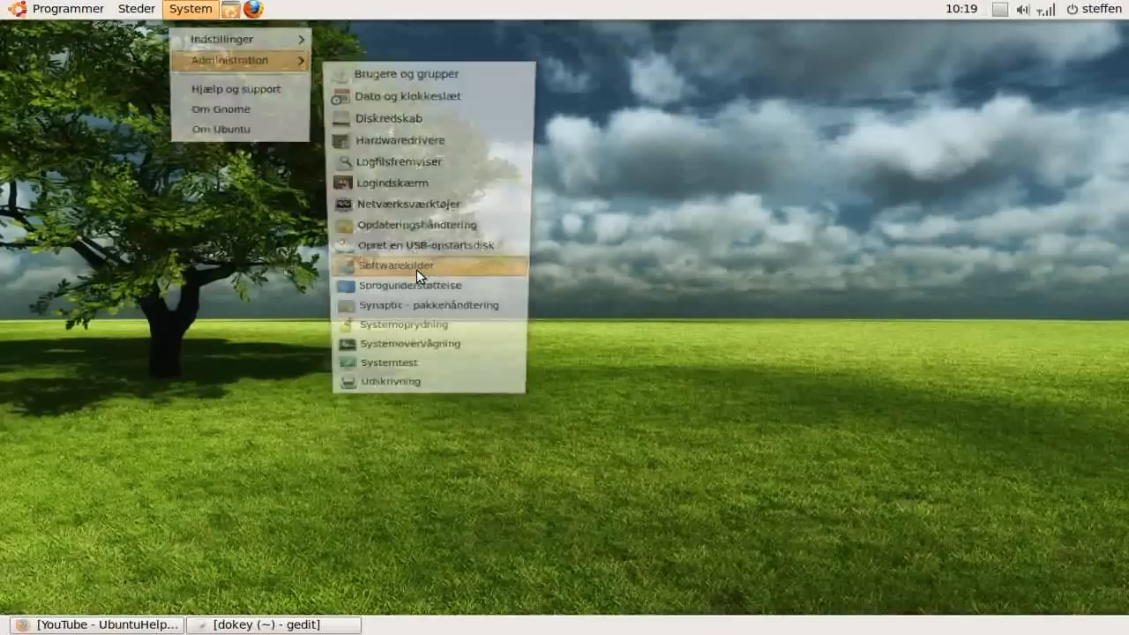
Open Softwarekilder from System > Administration
click(405, 264)
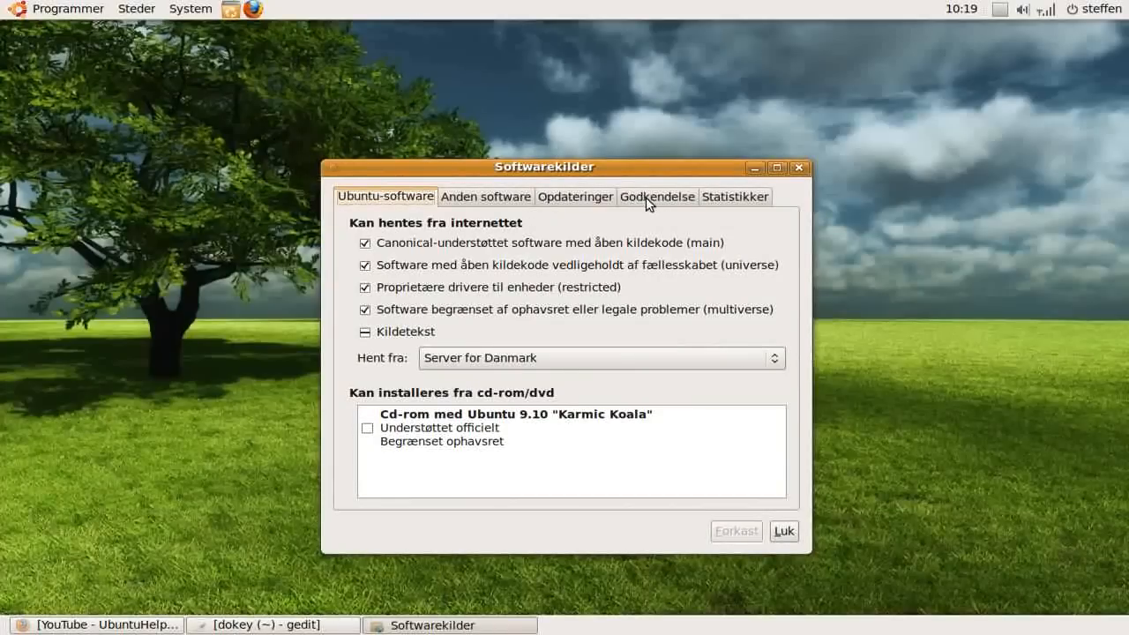
Import the dokey key file from the Godkendelse tab in Softwarekilder
click(656, 196)
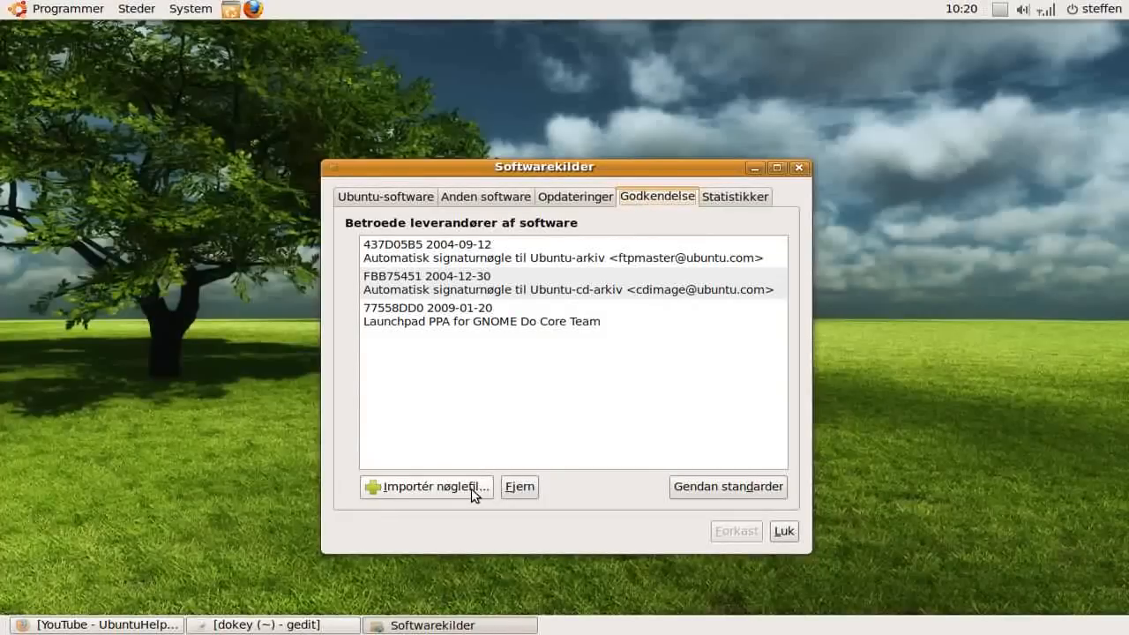
mouse_move(426, 486)
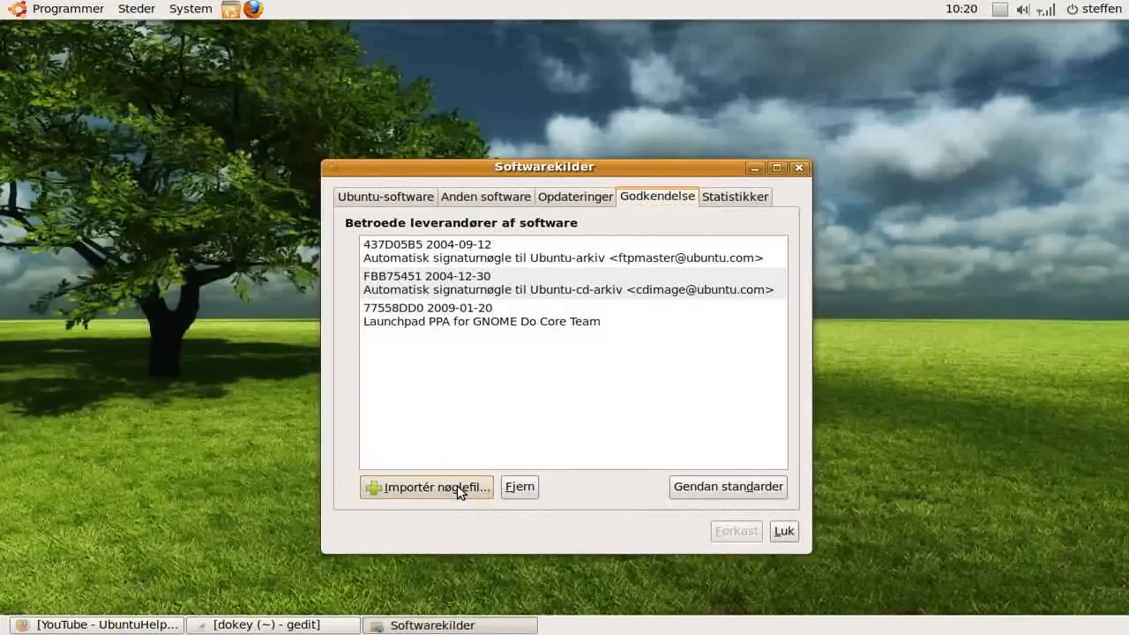
click(426, 487)
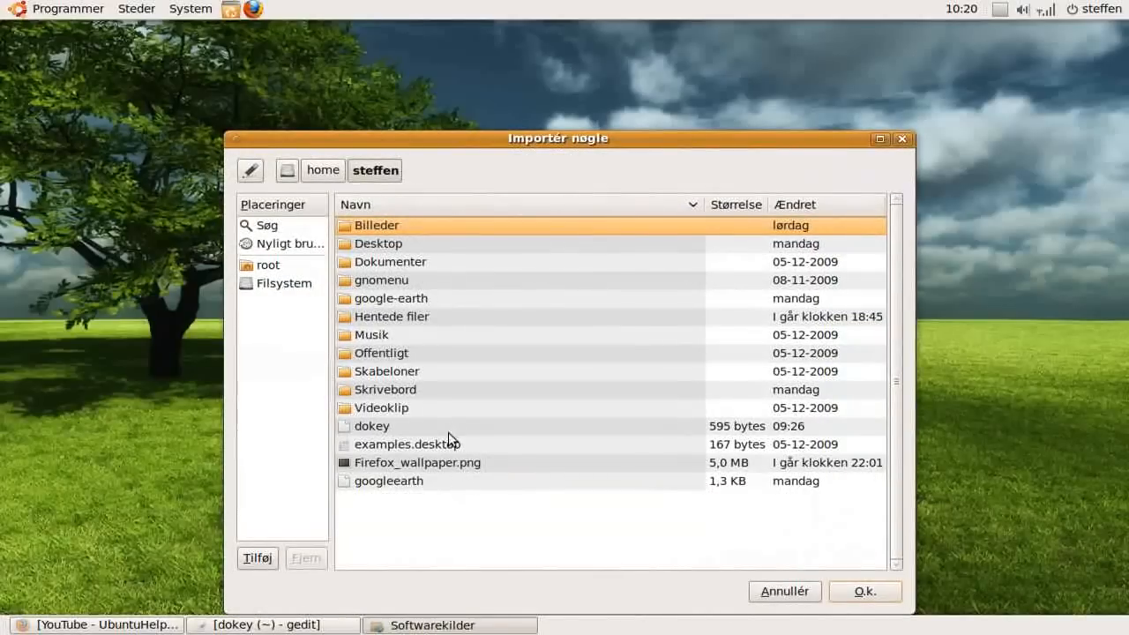
mouse_move(447, 353)
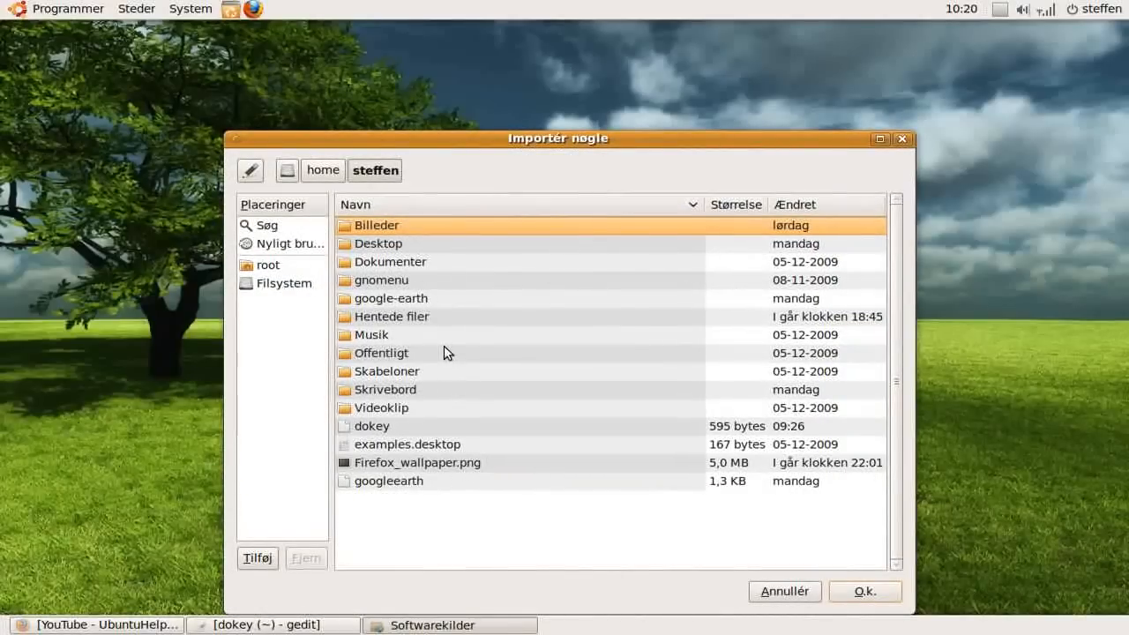
mouse_move(381, 439)
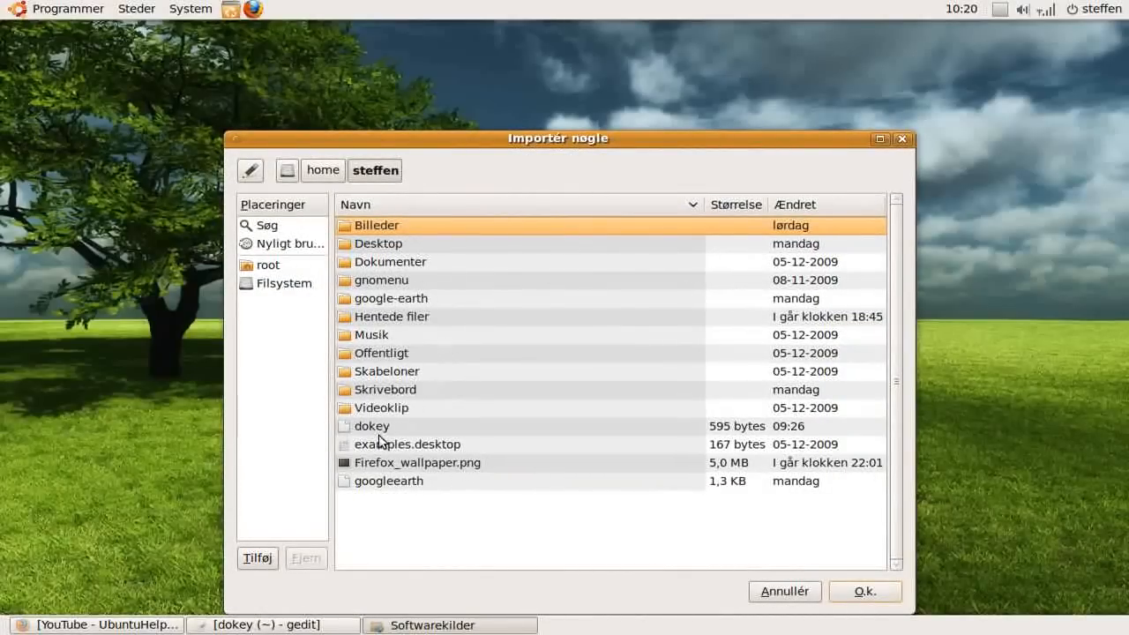
click(370, 426)
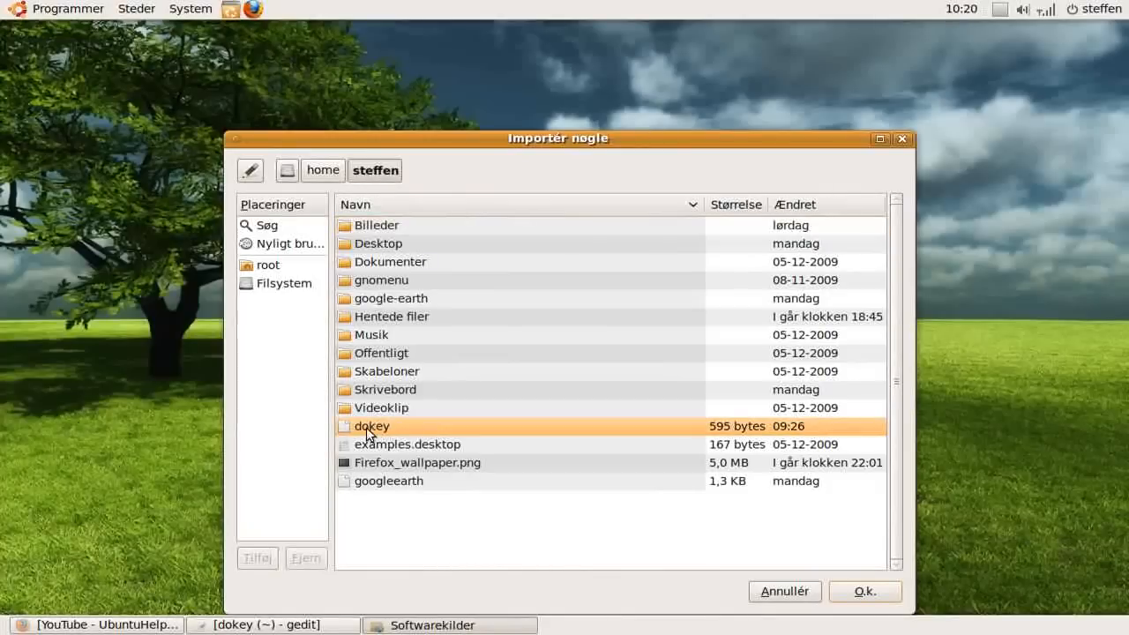
mouse_move(796, 564)
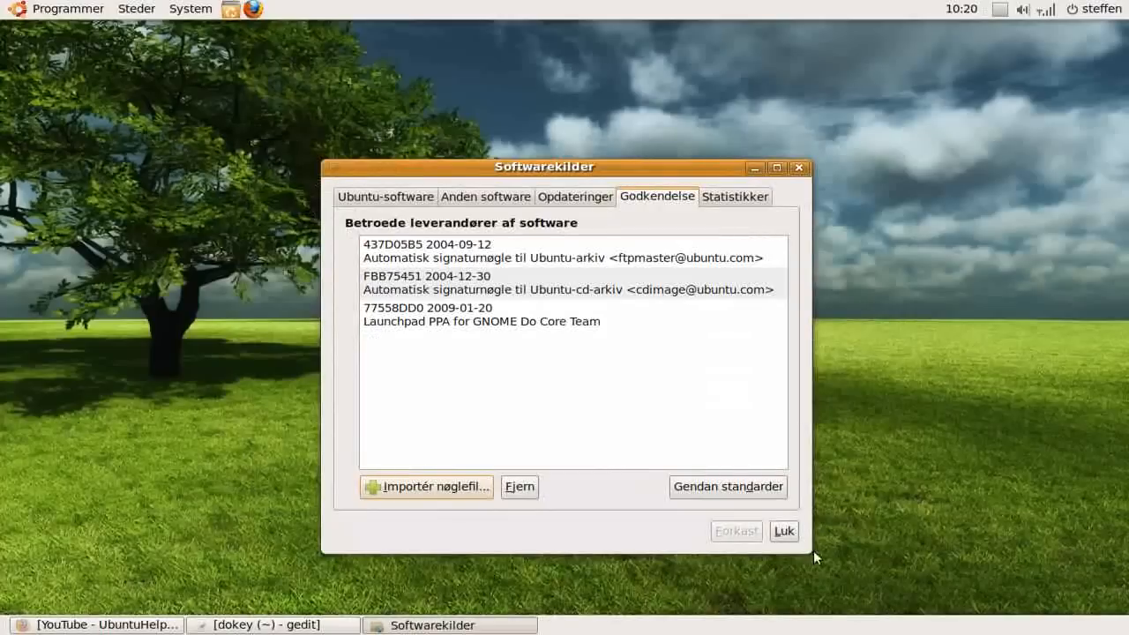
mouse_move(419, 340)
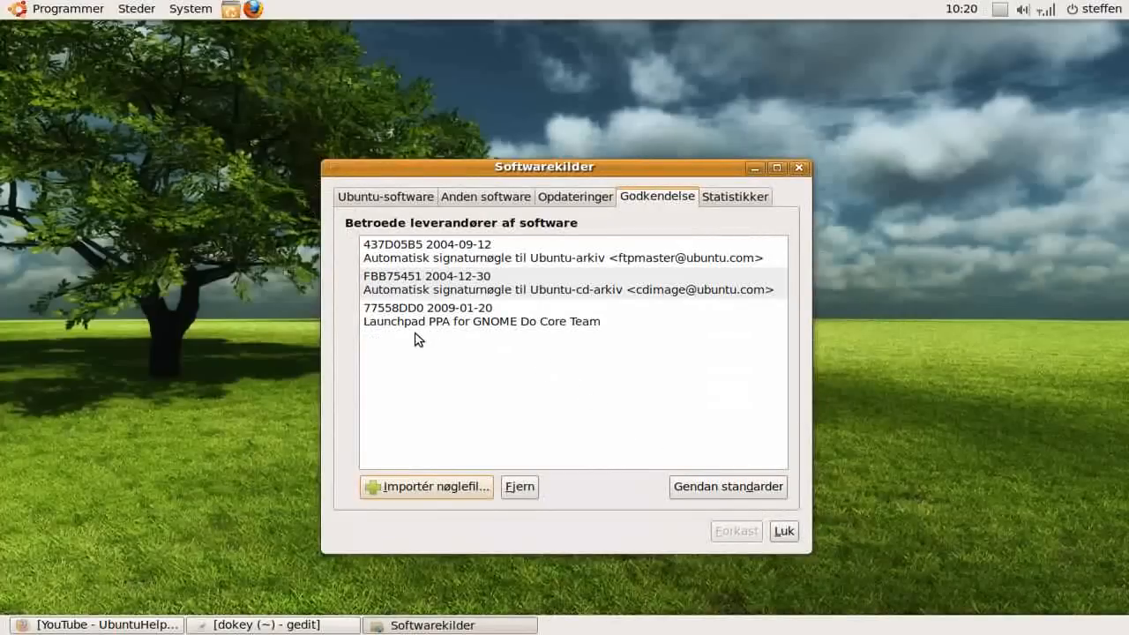
click(481, 314)
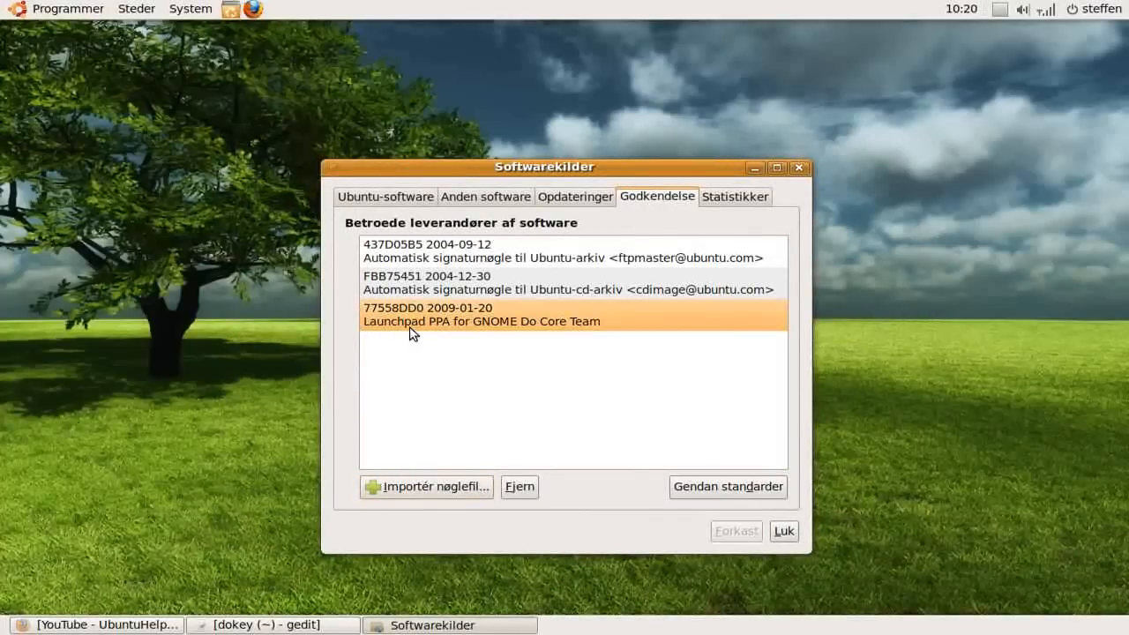
mouse_move(490, 338)
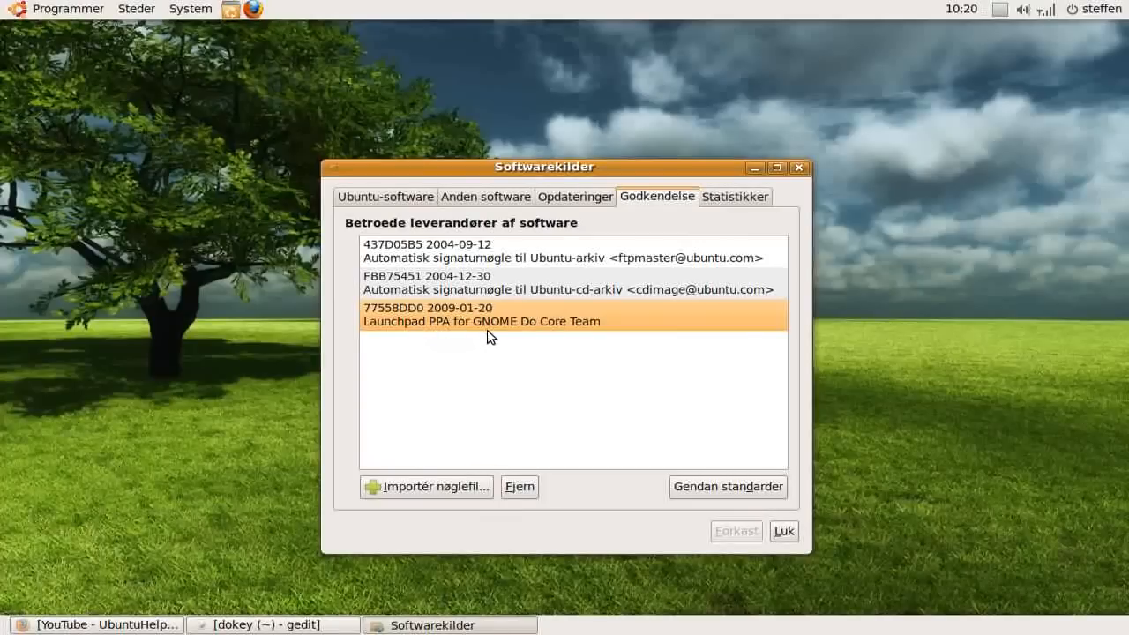
mouse_move(591, 337)
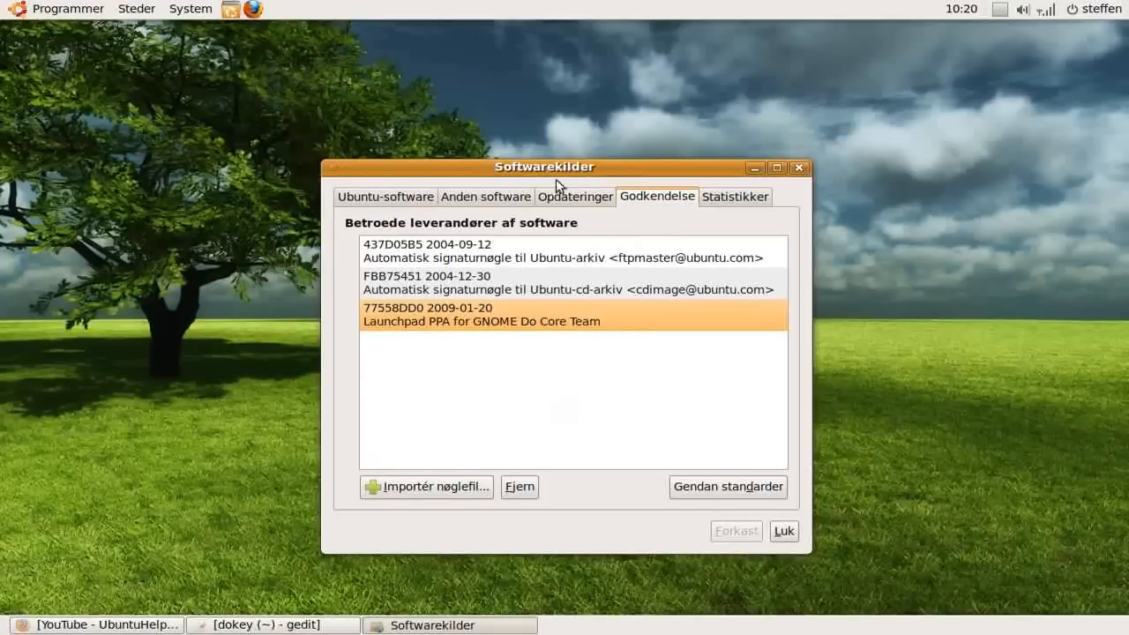
mouse_move(516, 182)
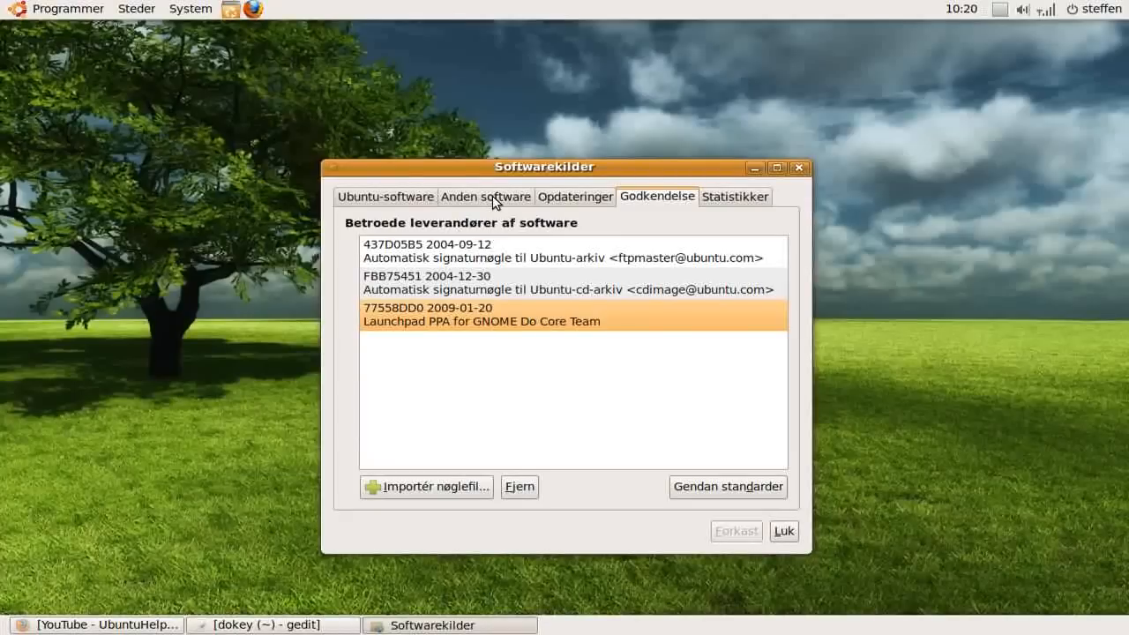
Start adding a source under Anden software, and restore gedit to fetch the PPA line
click(485, 195)
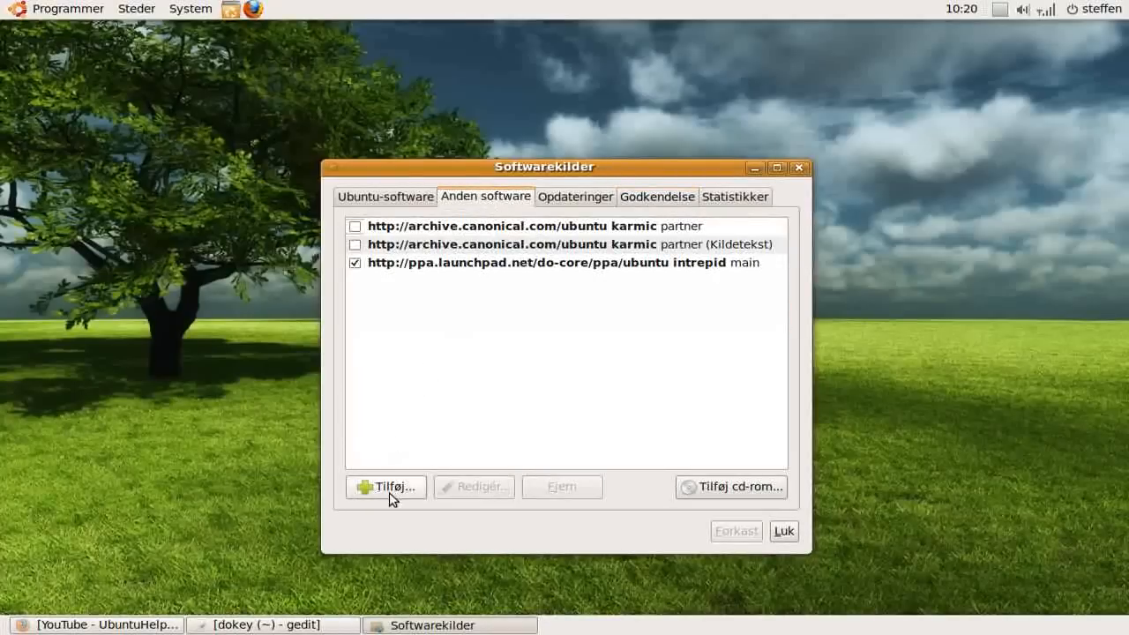
click(385, 487)
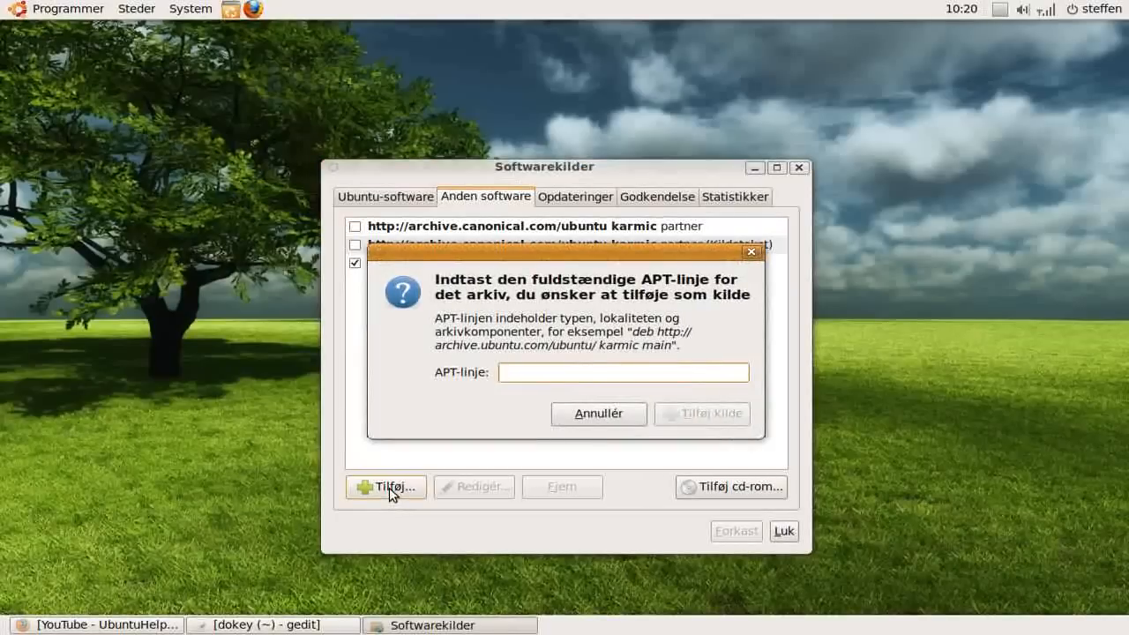
mouse_move(313, 628)
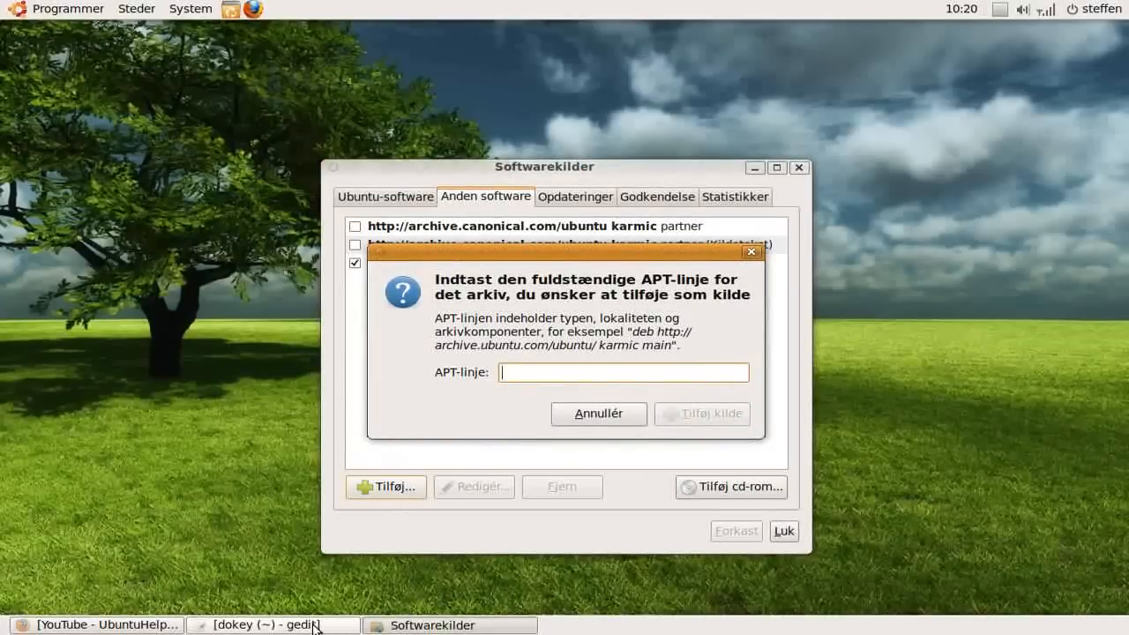
click(272, 624)
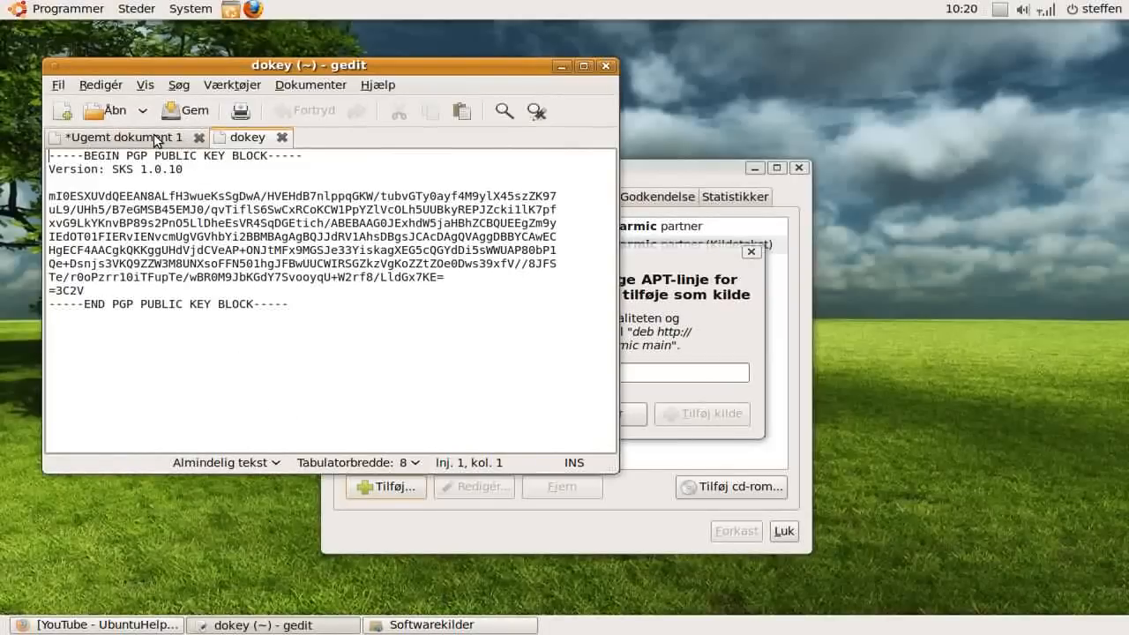
text(deb http://ppa.launchpad.net/do-core/ppa/ubuntu intrepid main)
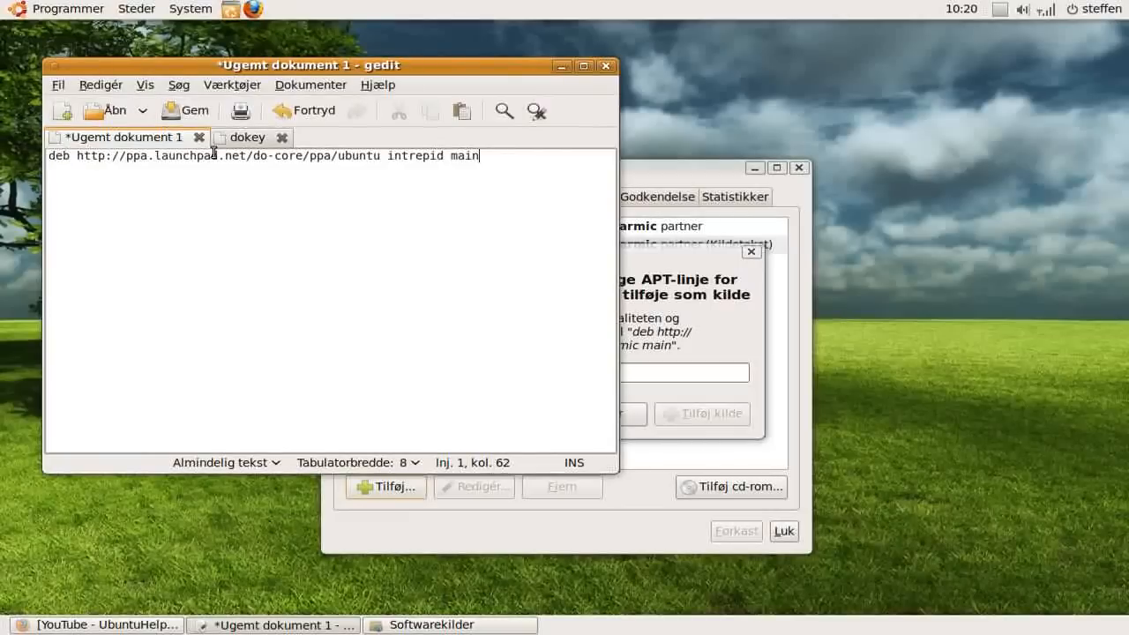
mouse_move(515, 136)
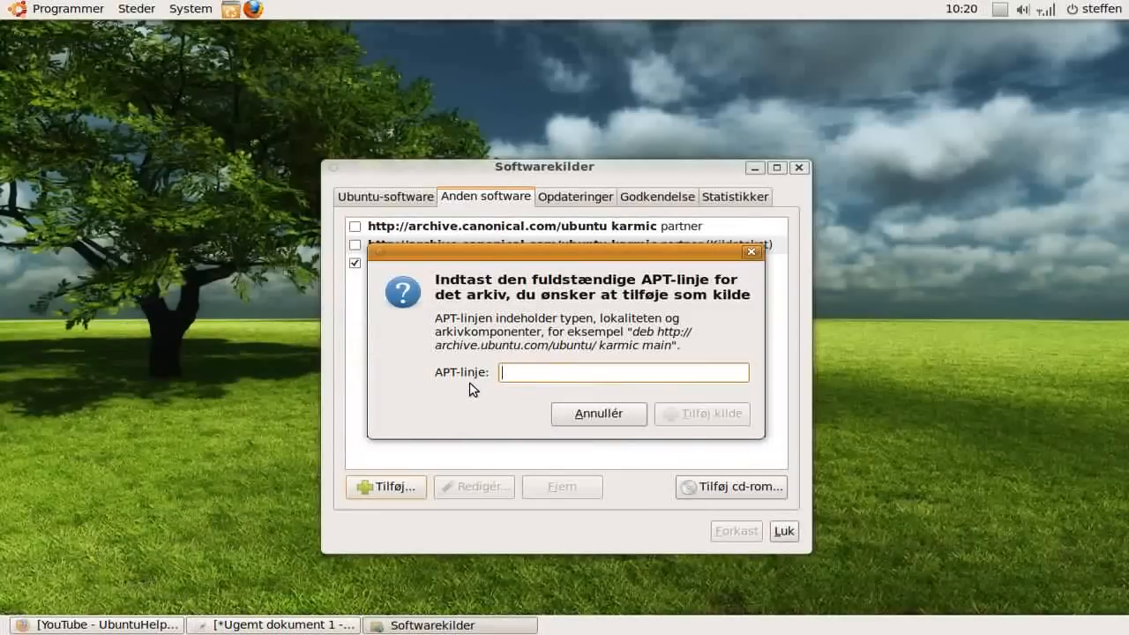
right_click(624, 371)
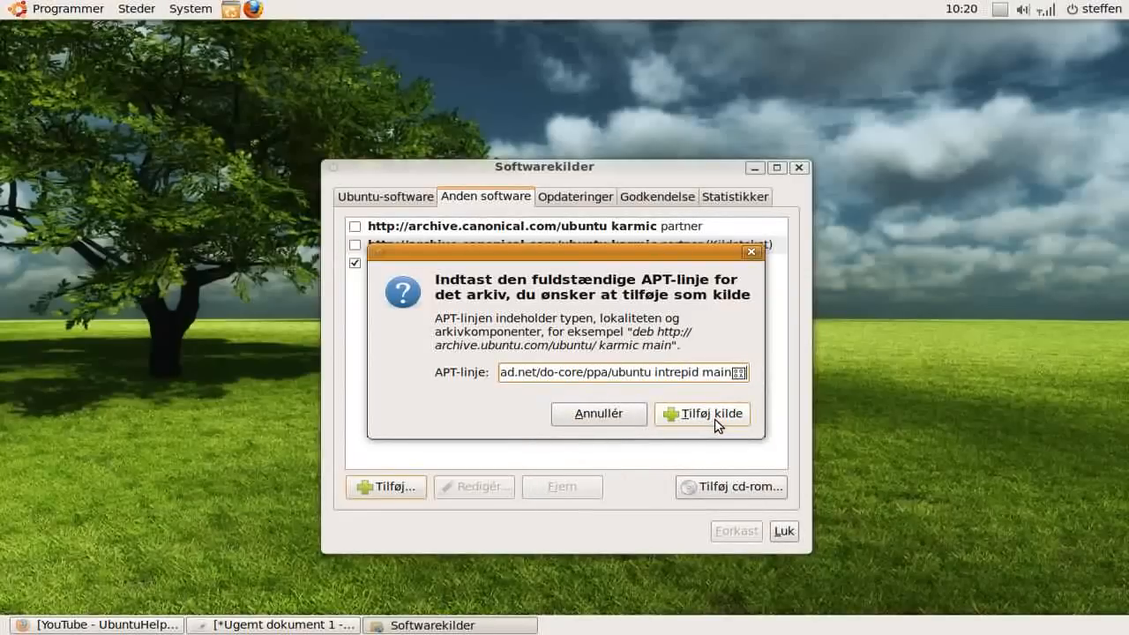
click(702, 414)
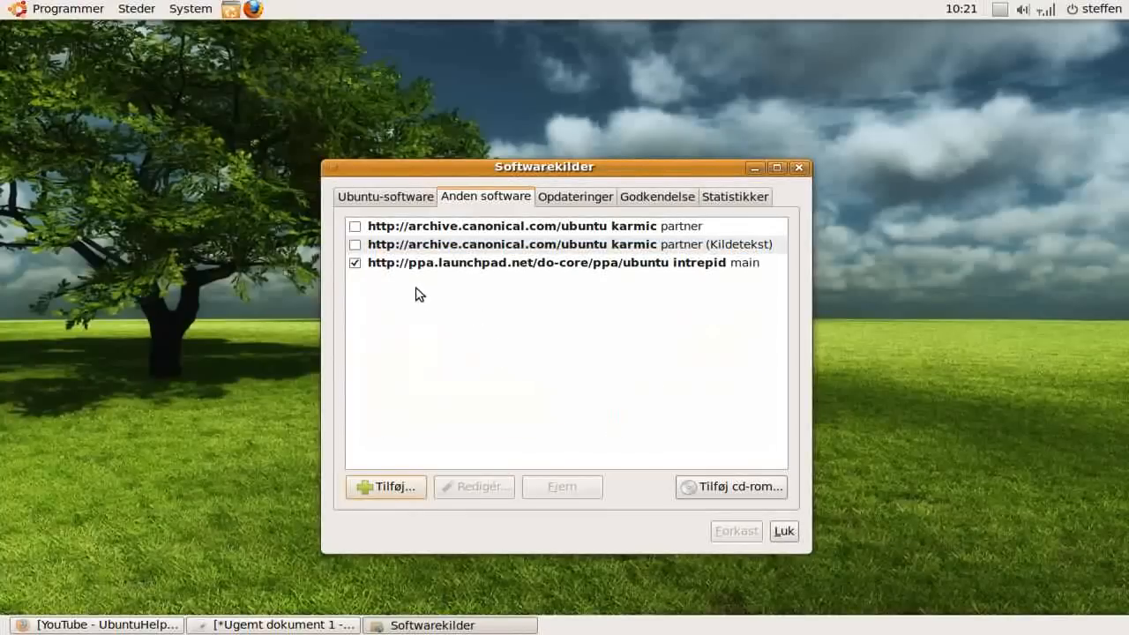
mouse_move(472, 280)
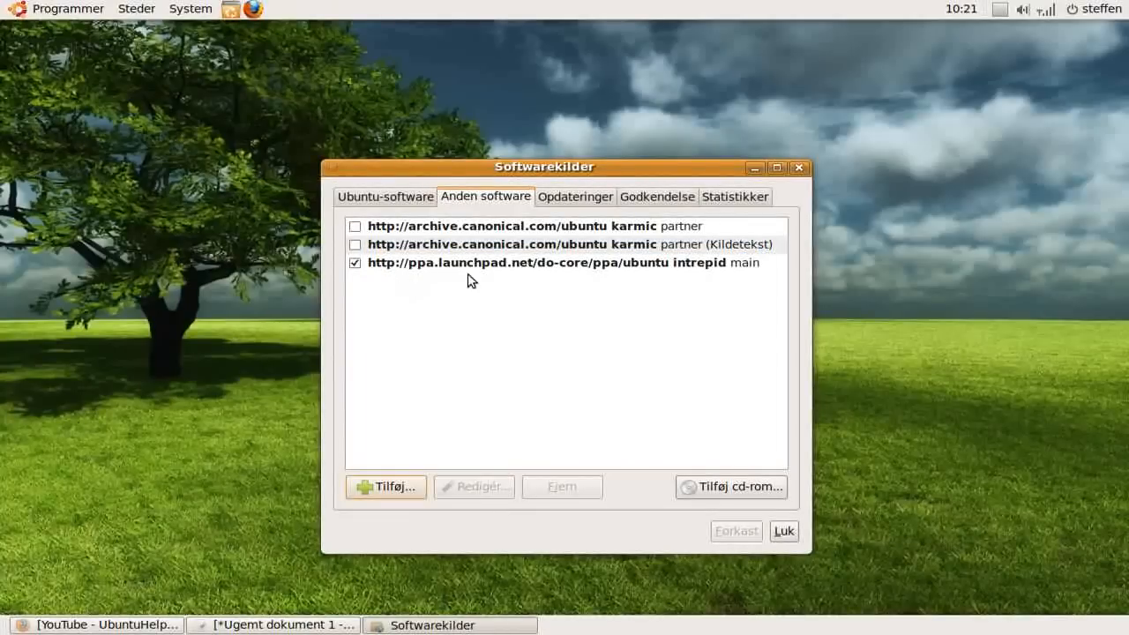
mouse_move(549, 282)
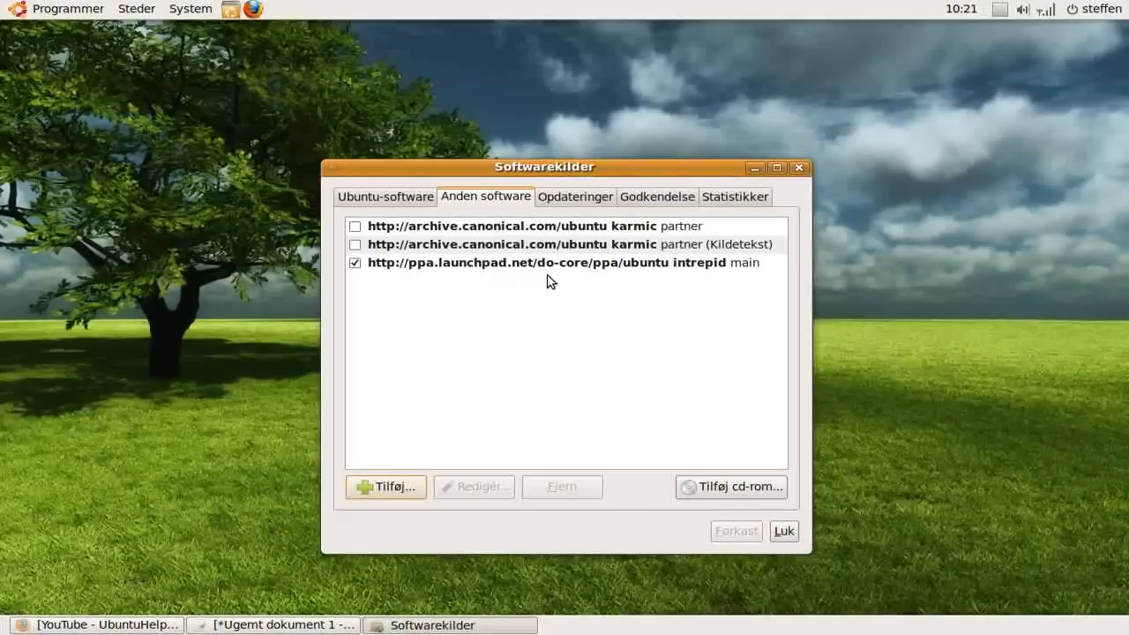
mouse_move(631, 282)
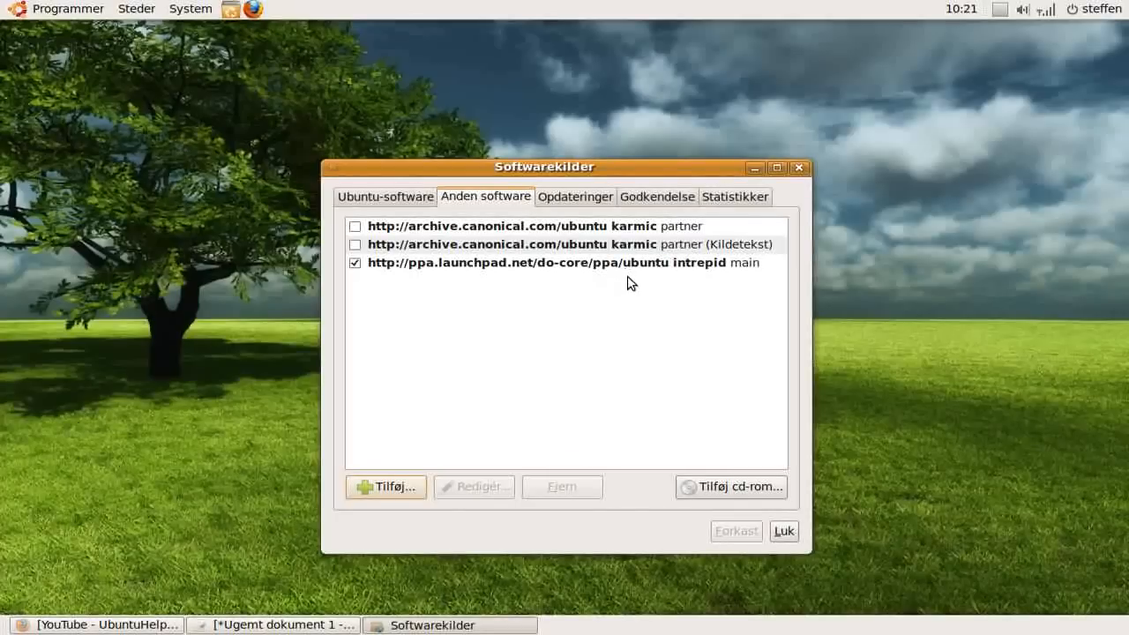
mouse_move(748, 284)
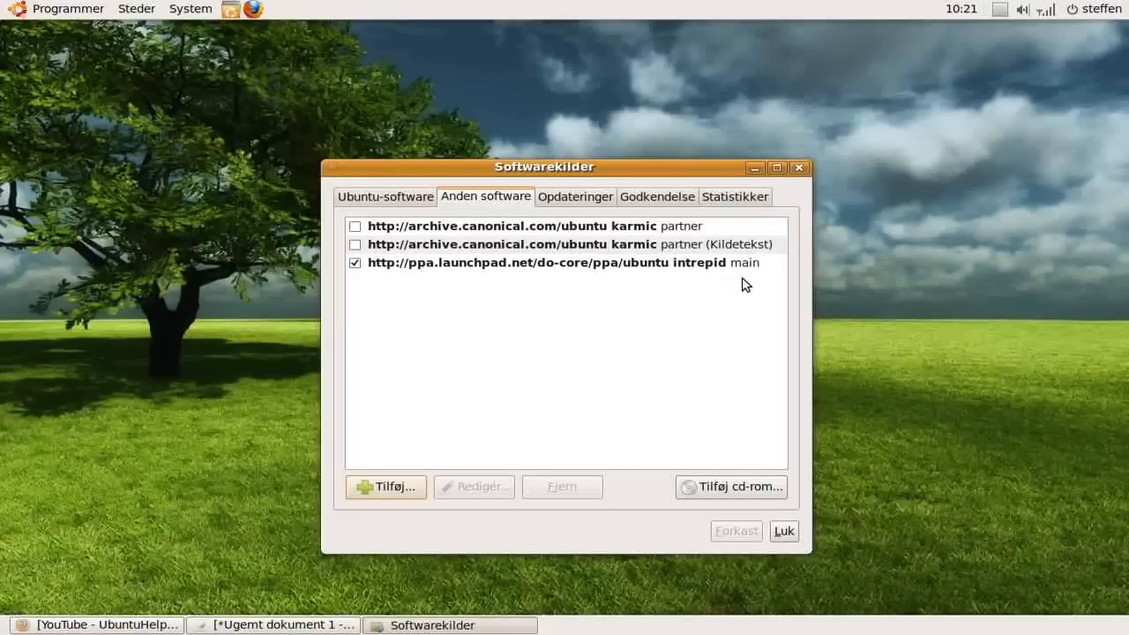
mouse_move(801, 168)
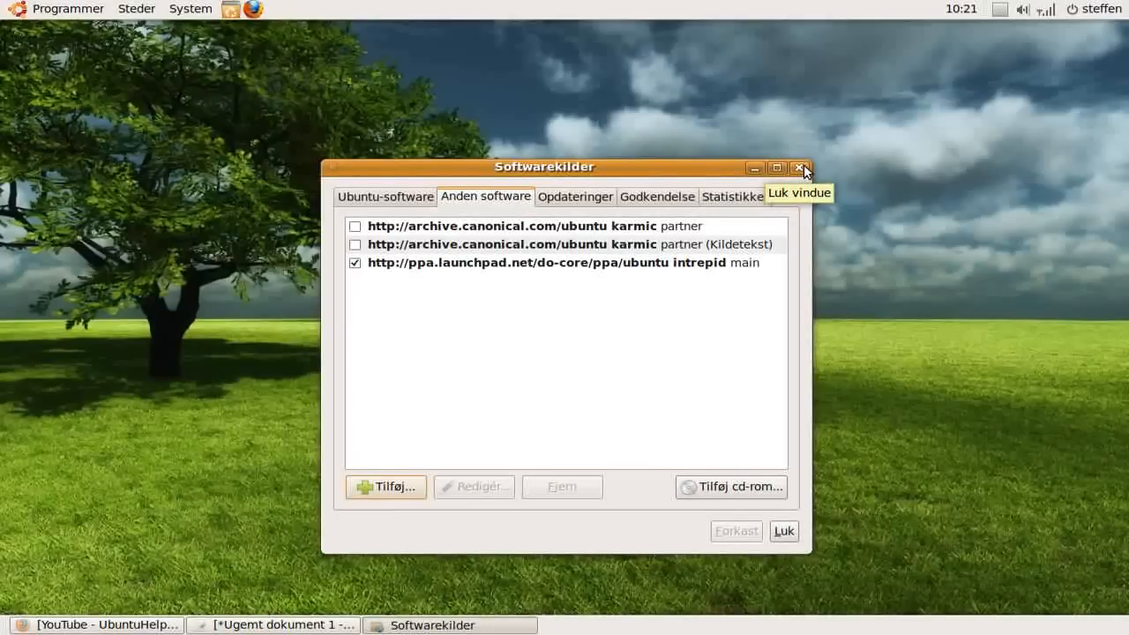
mouse_move(749, 320)
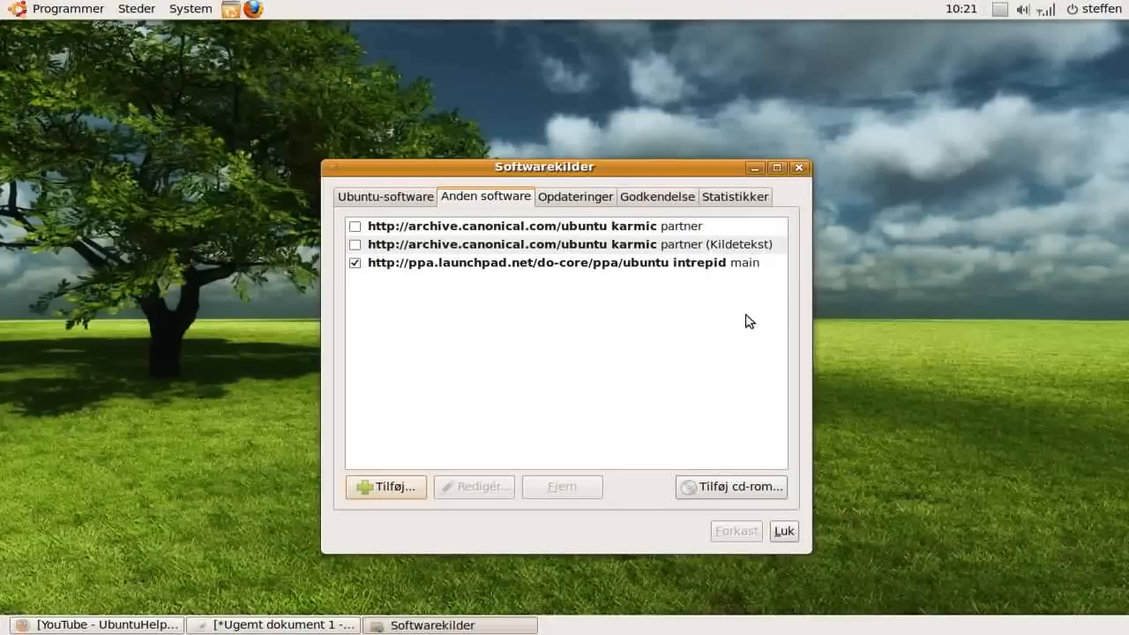
mouse_move(493, 465)
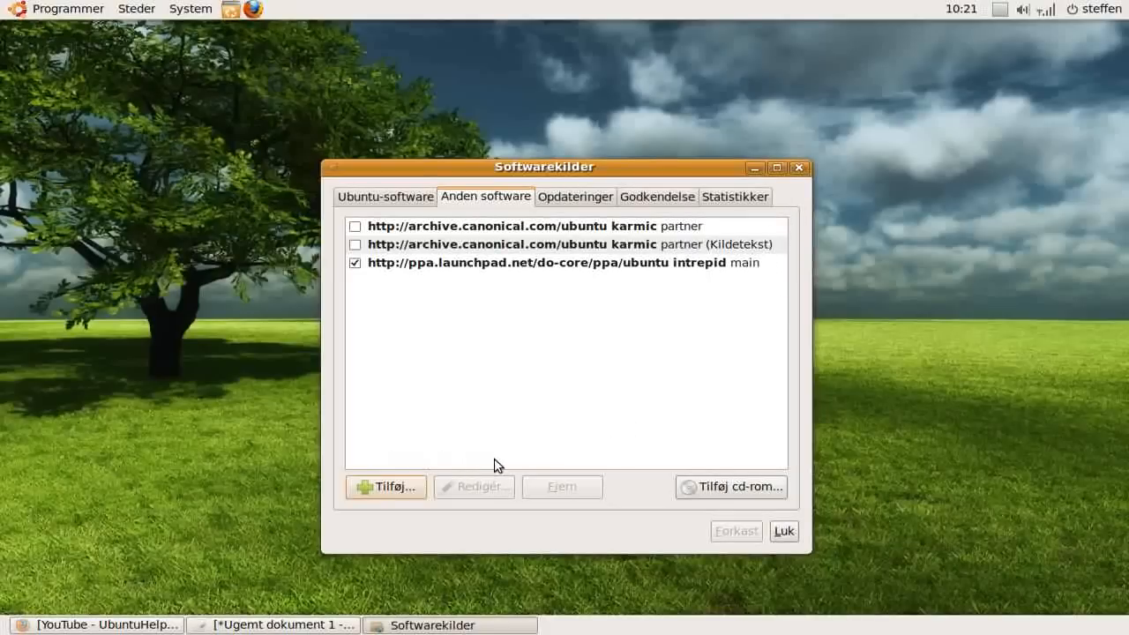
mouse_move(722, 448)
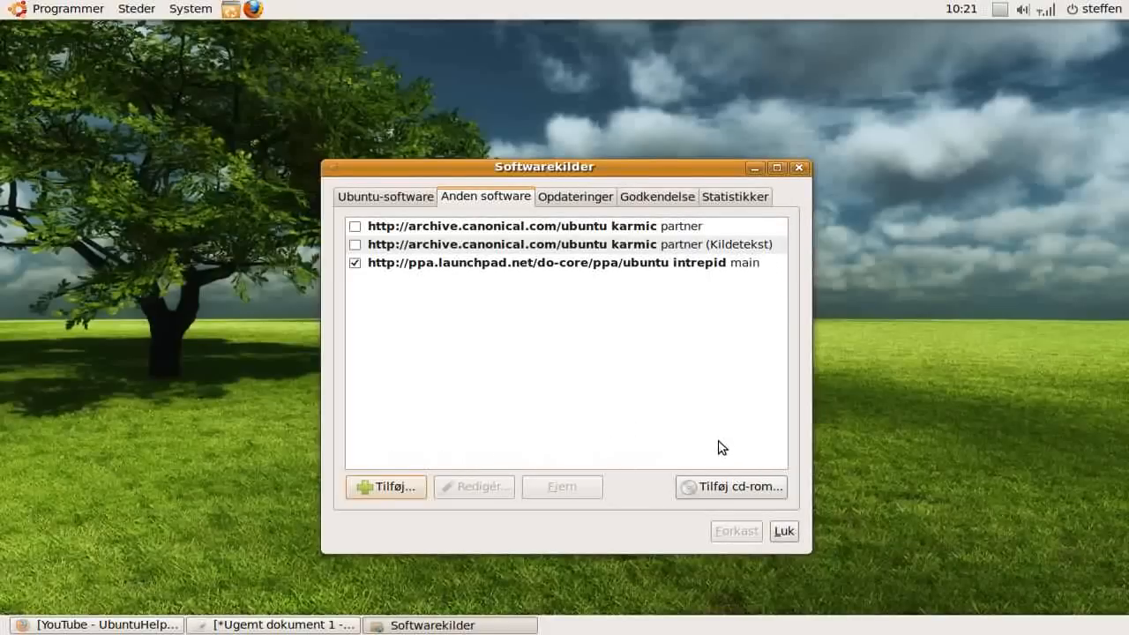
mouse_move(770, 393)
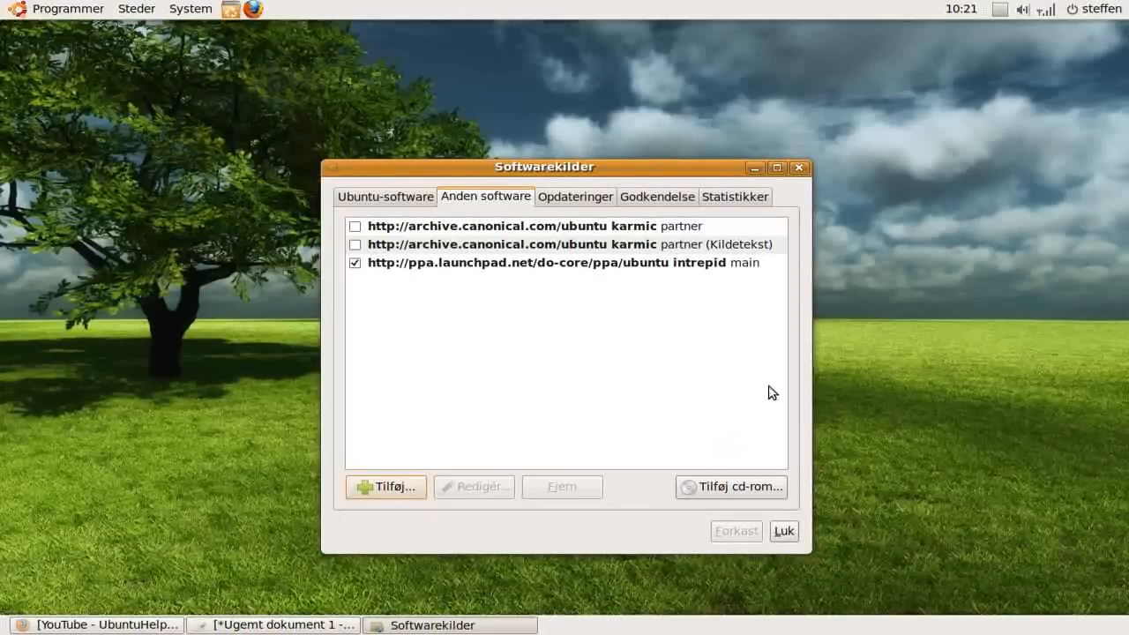
mouse_move(799, 169)
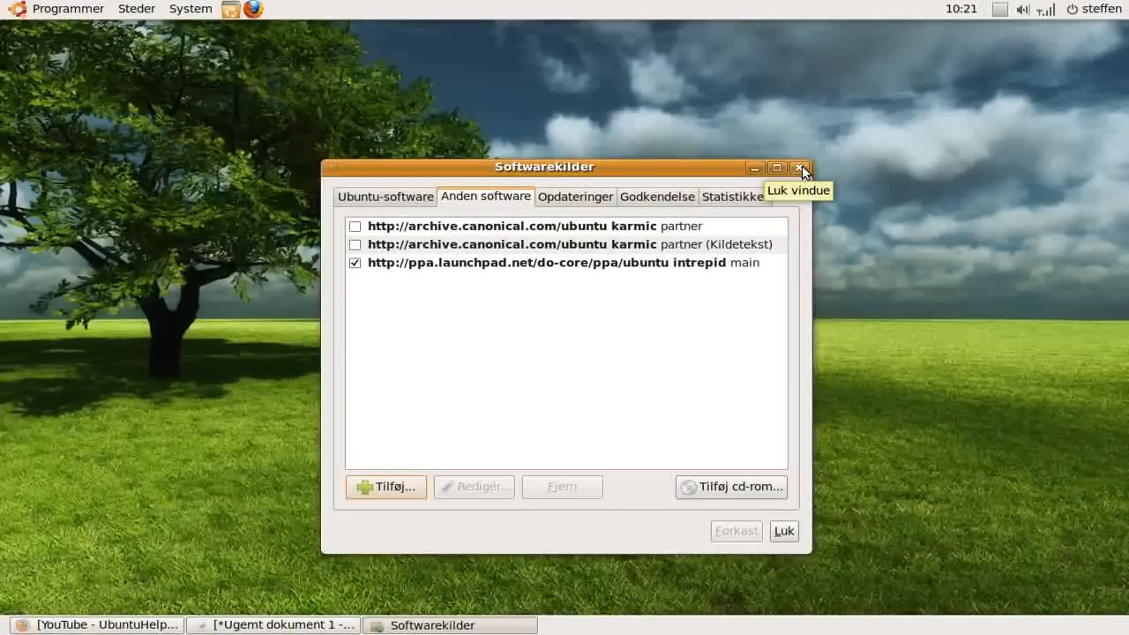
Close the Softwarekilder window, keeping the do-core PPA source enabled
click(800, 168)
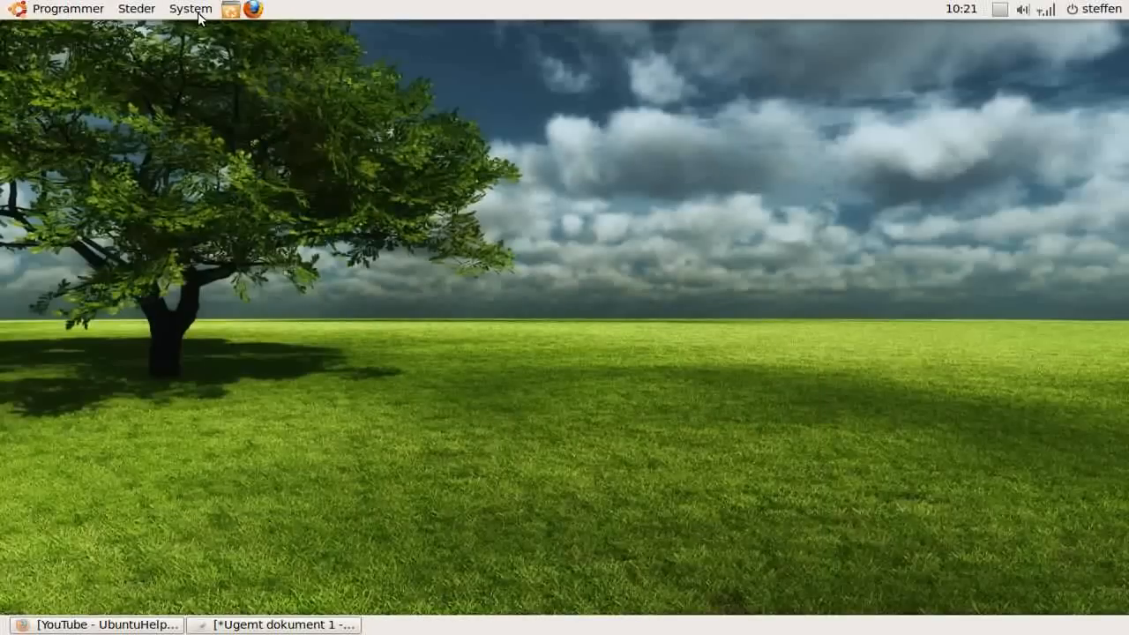
Open the System > Administration menu to reach Synaptic
click(190, 9)
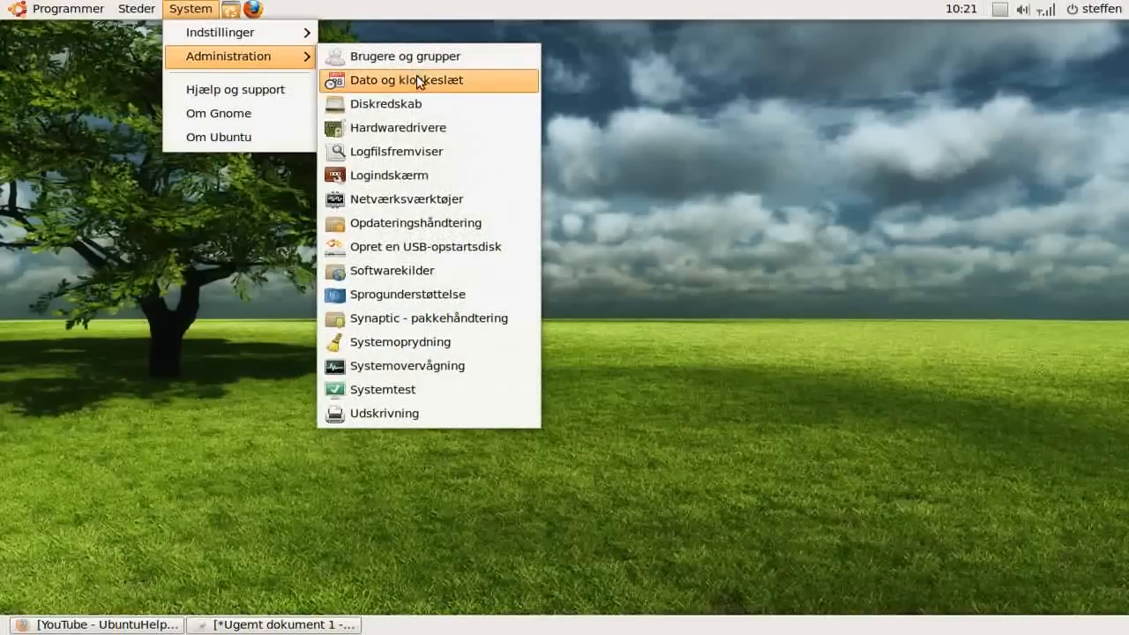
mouse_move(410, 318)
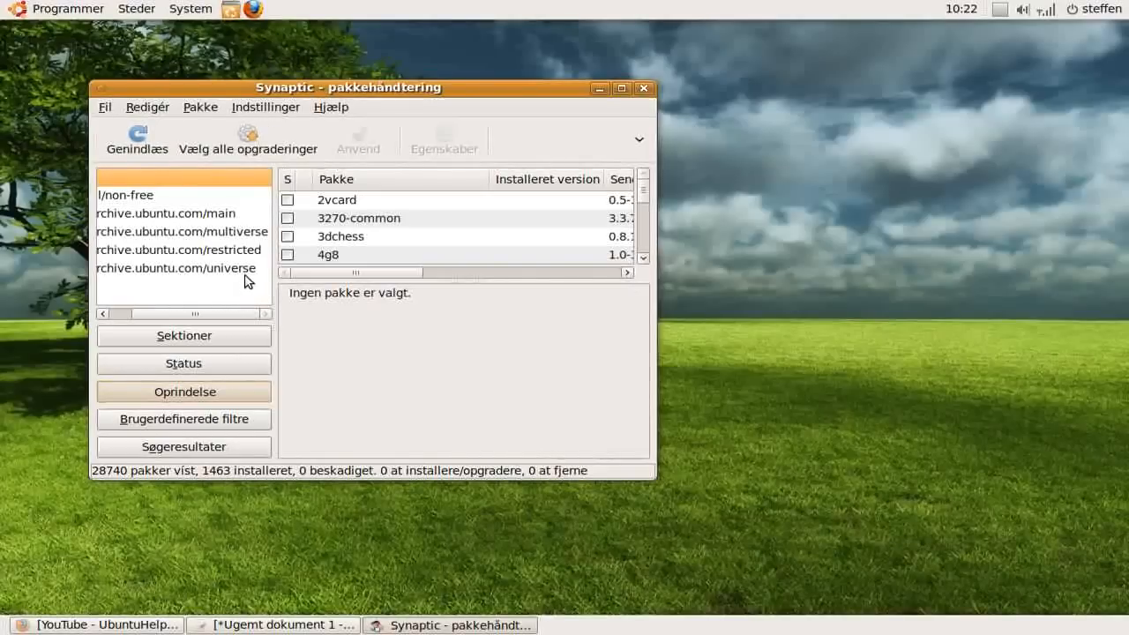
Filter Synaptic to universe, search 'gnoe', and mark gnome-backgrounds for installation
click(177, 268)
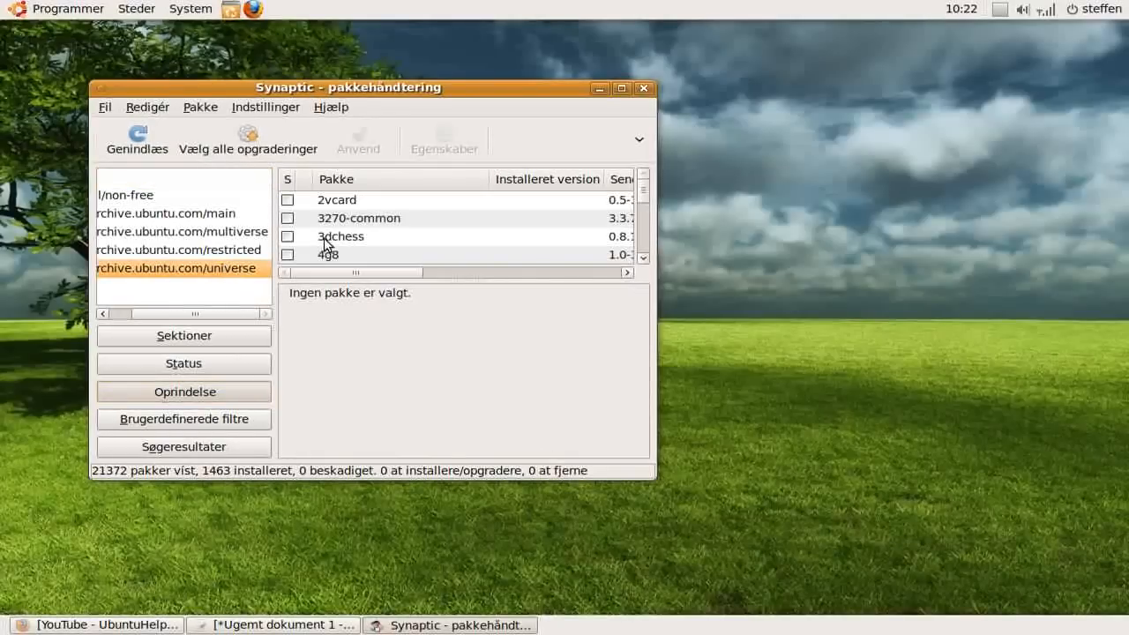
click(359, 218)
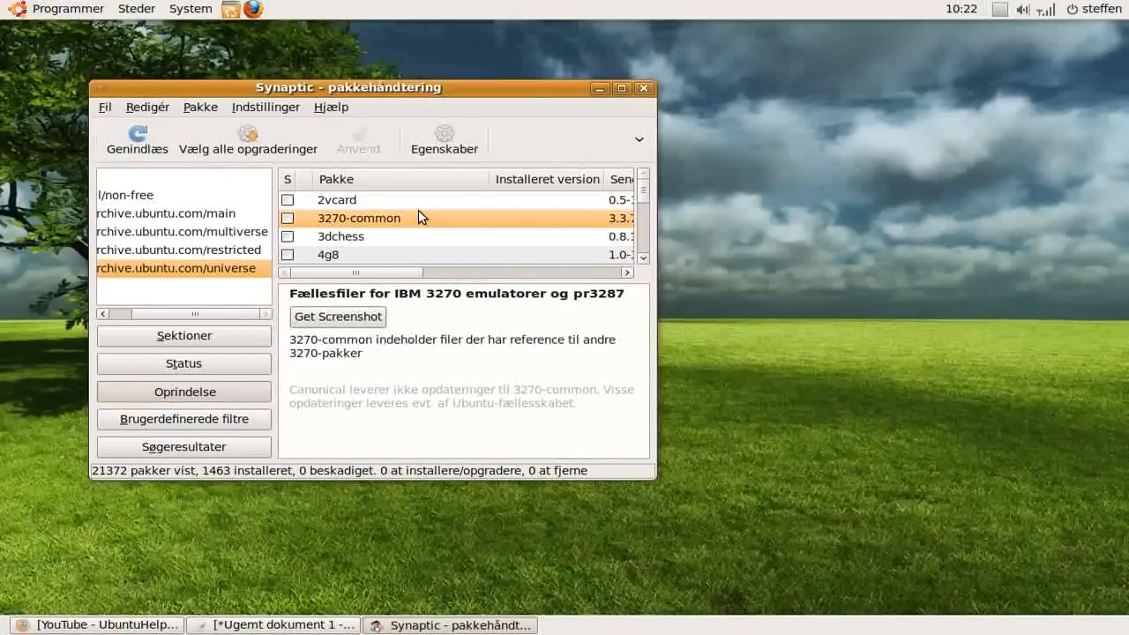
text(gnoe)
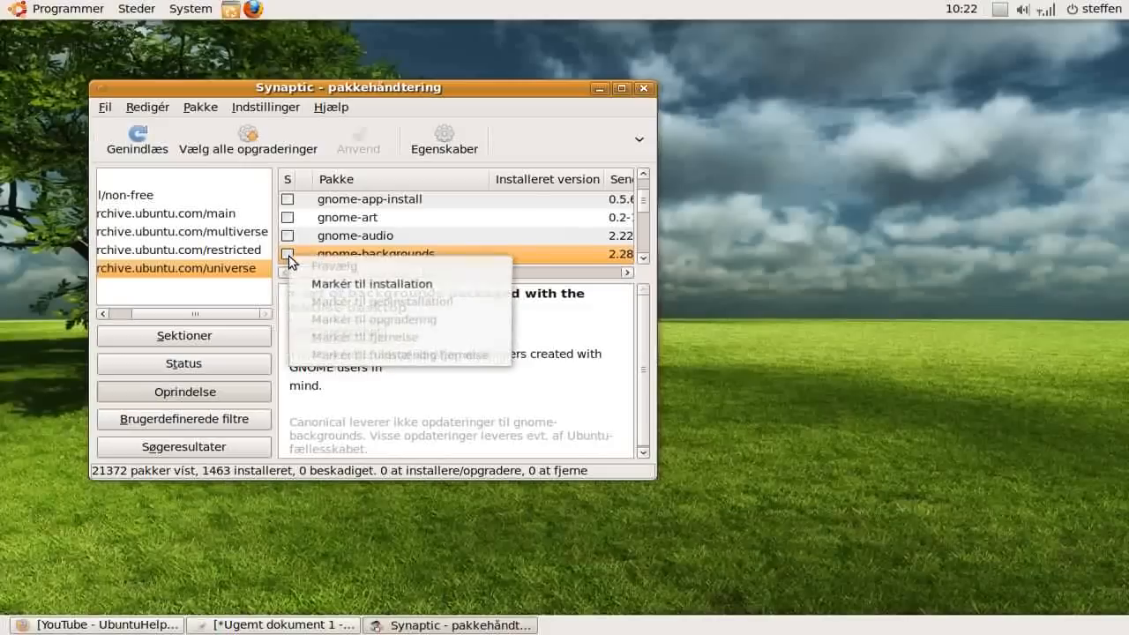
mouse_move(388, 283)
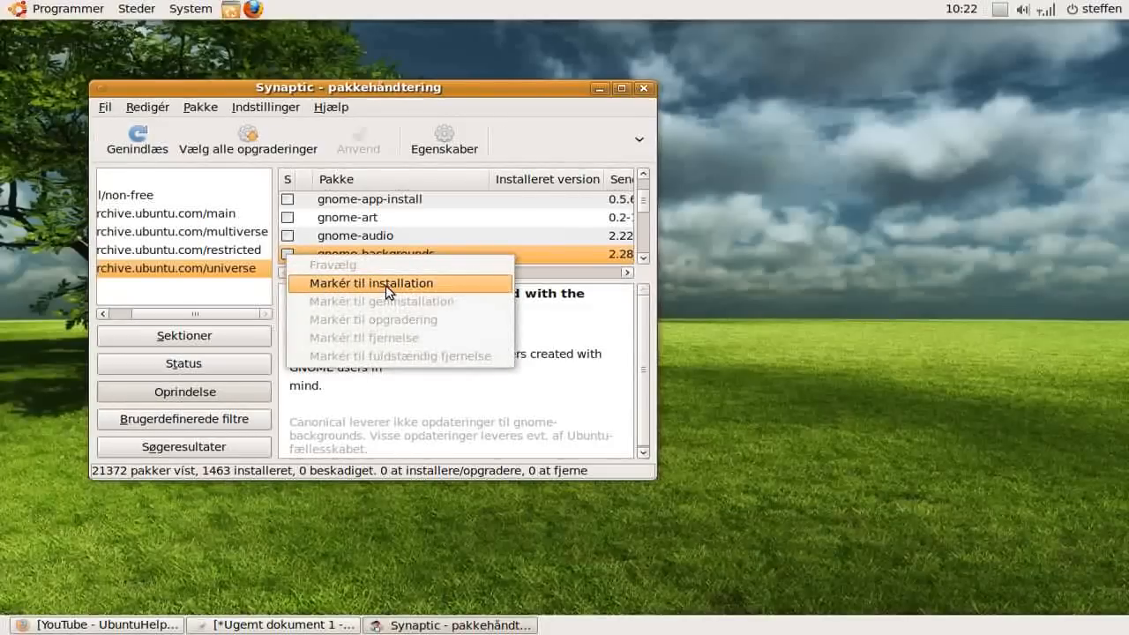
click(370, 282)
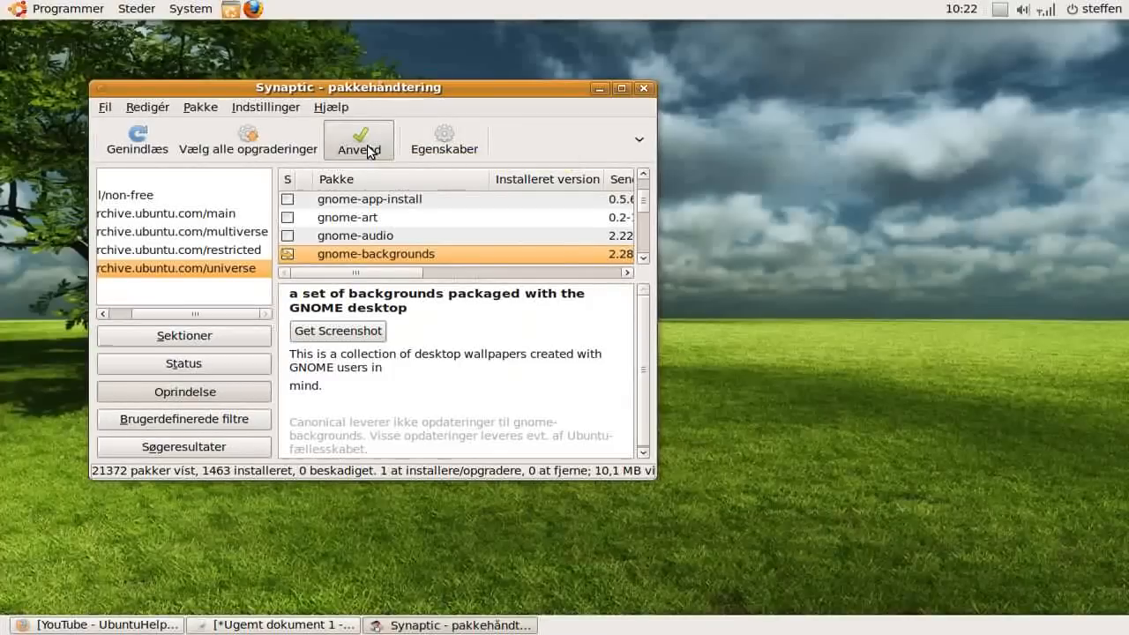
Cancel applying the marked change and close Synaptic
click(358, 139)
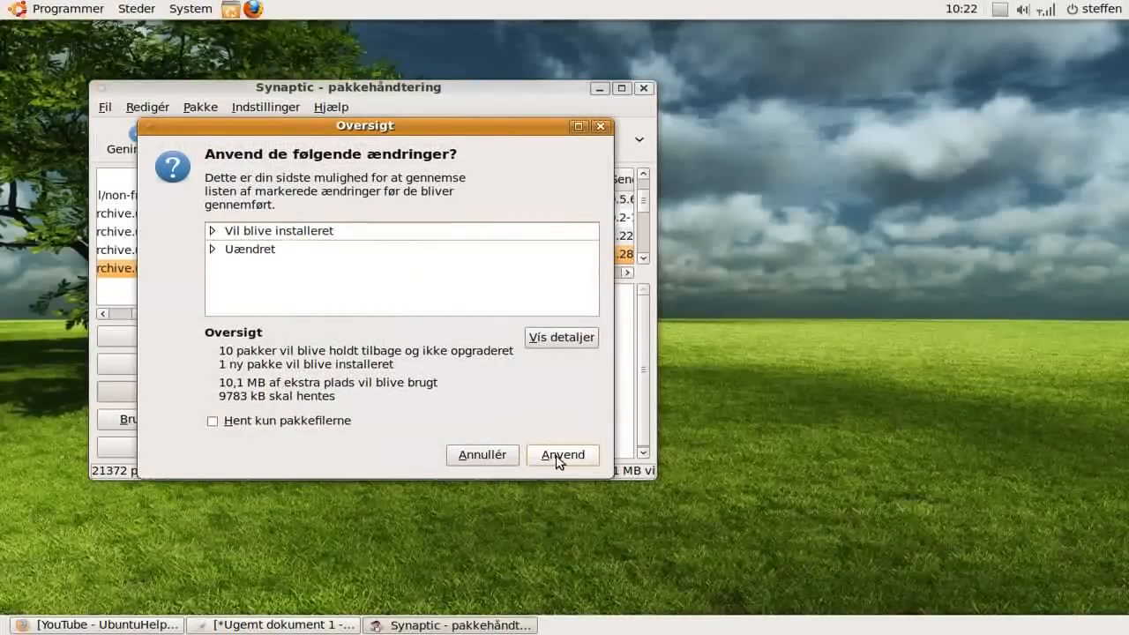
mouse_move(483, 455)
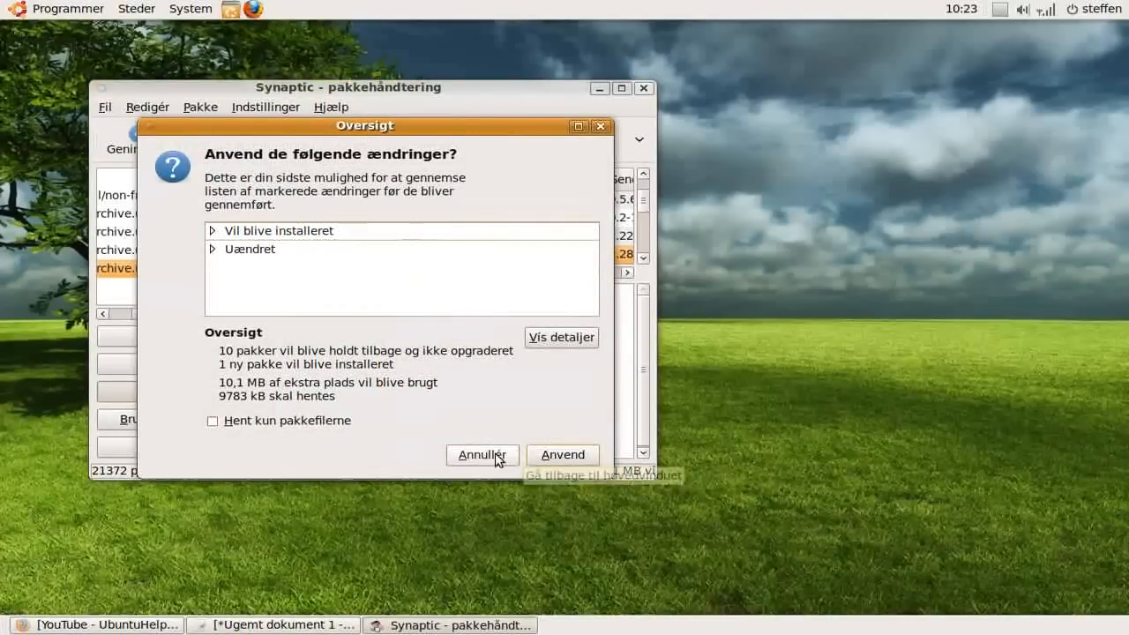
click(482, 455)
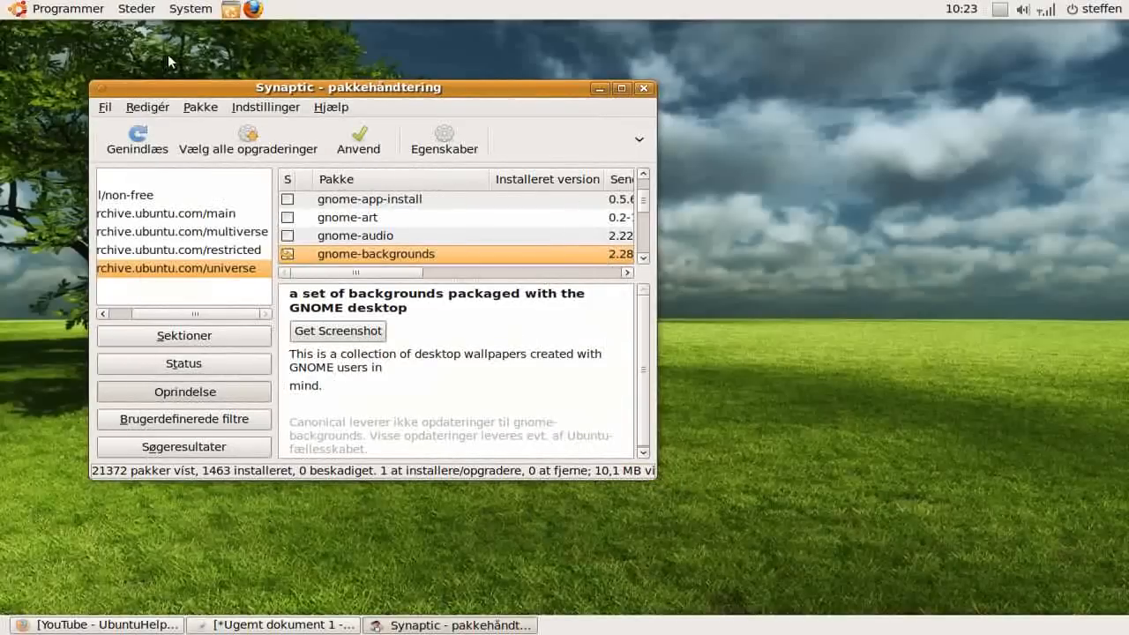
click(644, 87)
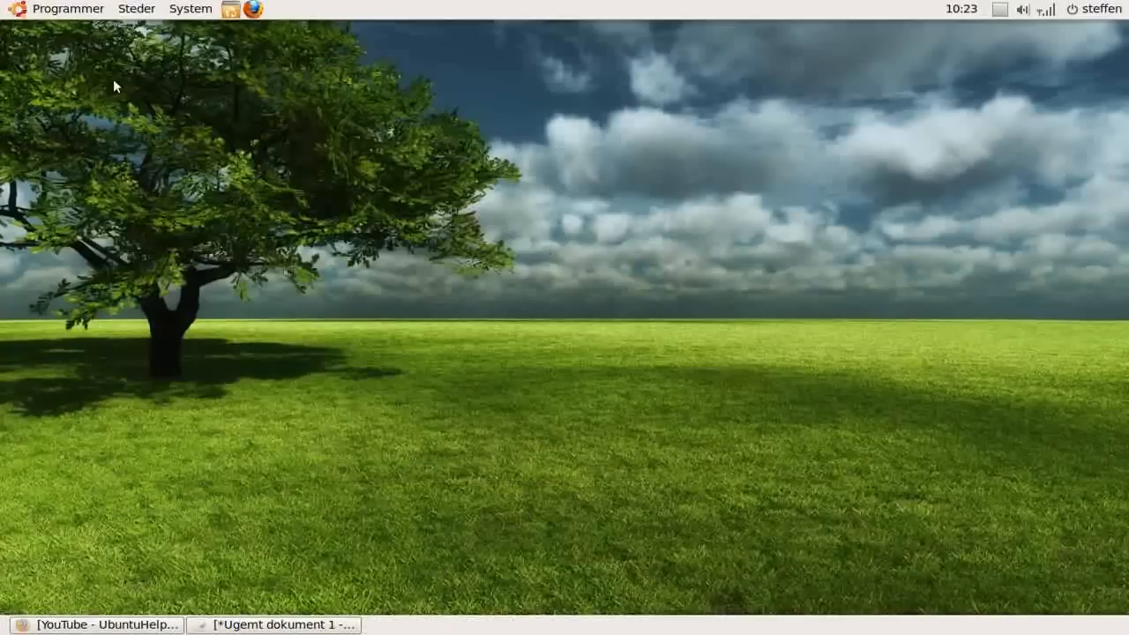
Launch GNOME Do from Programmer > Tilbehør and open its Indstillinger window
click(58, 8)
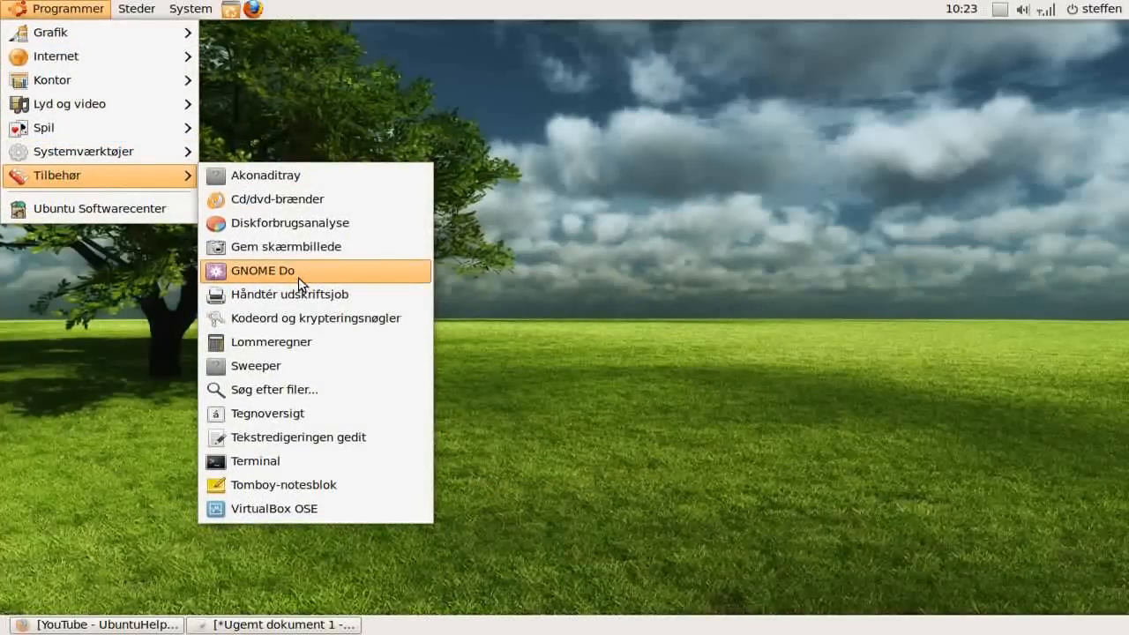
click(263, 270)
text(Pitivi)
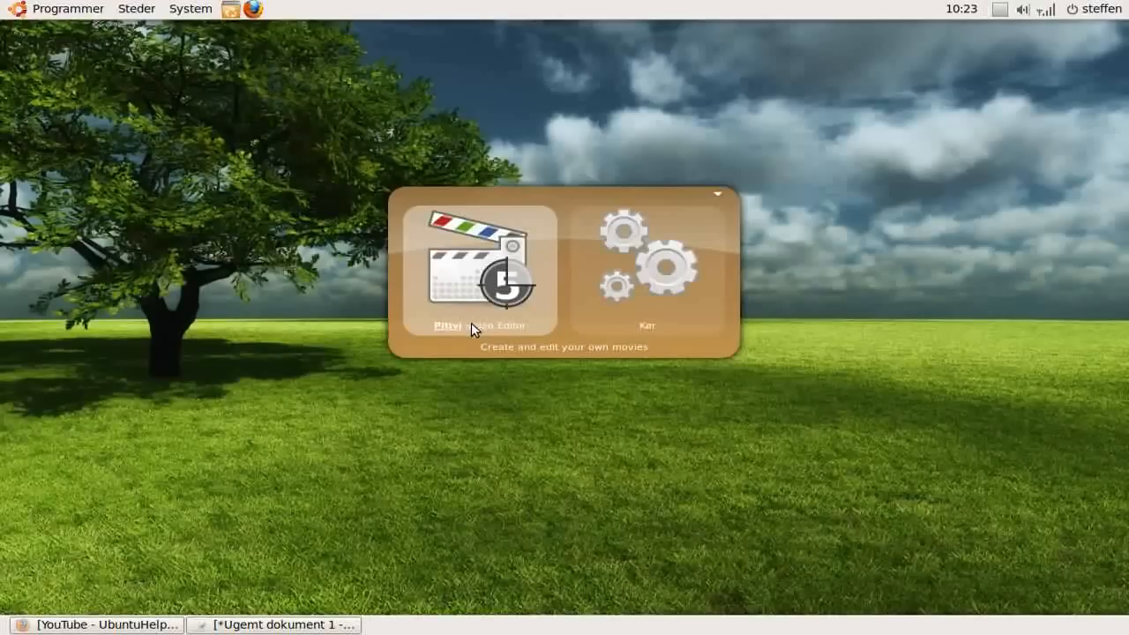
click(717, 195)
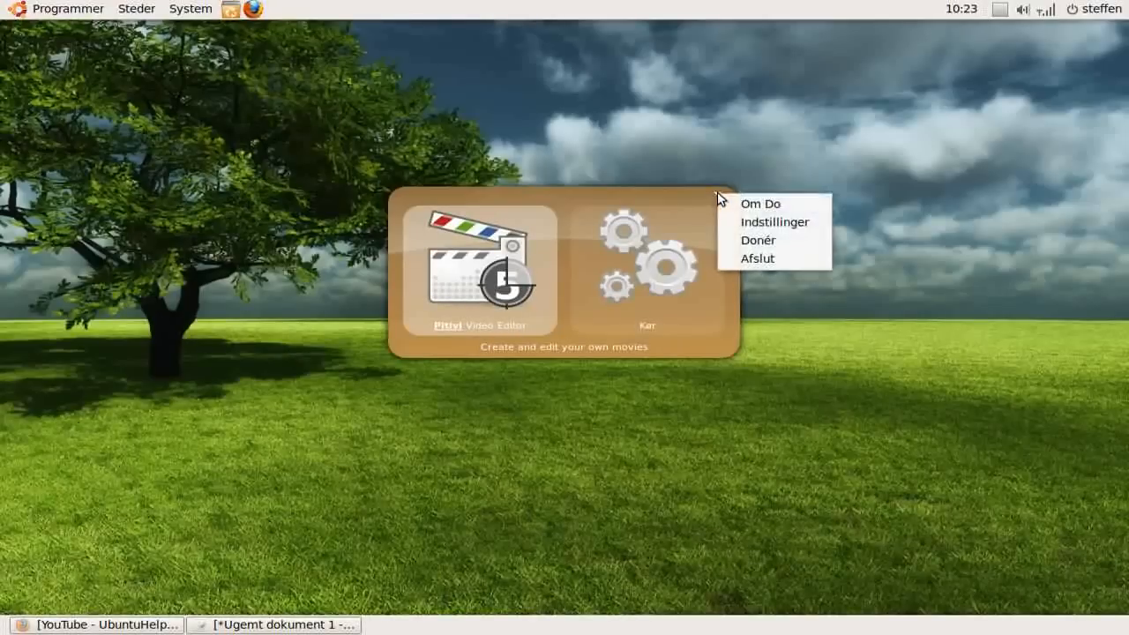
click(775, 221)
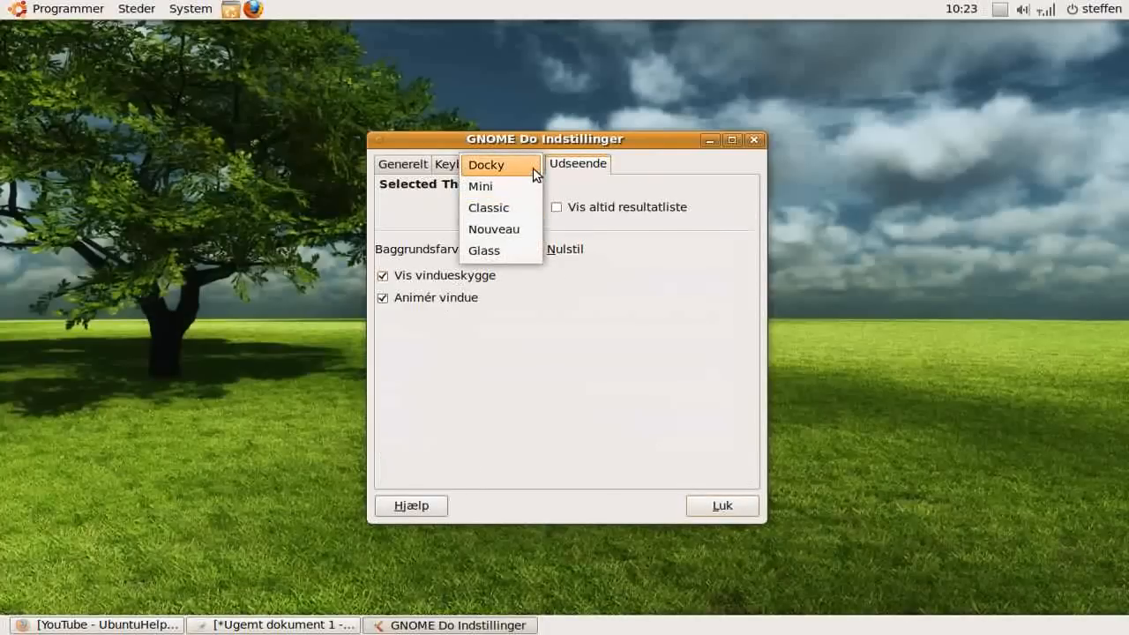
mouse_move(501, 229)
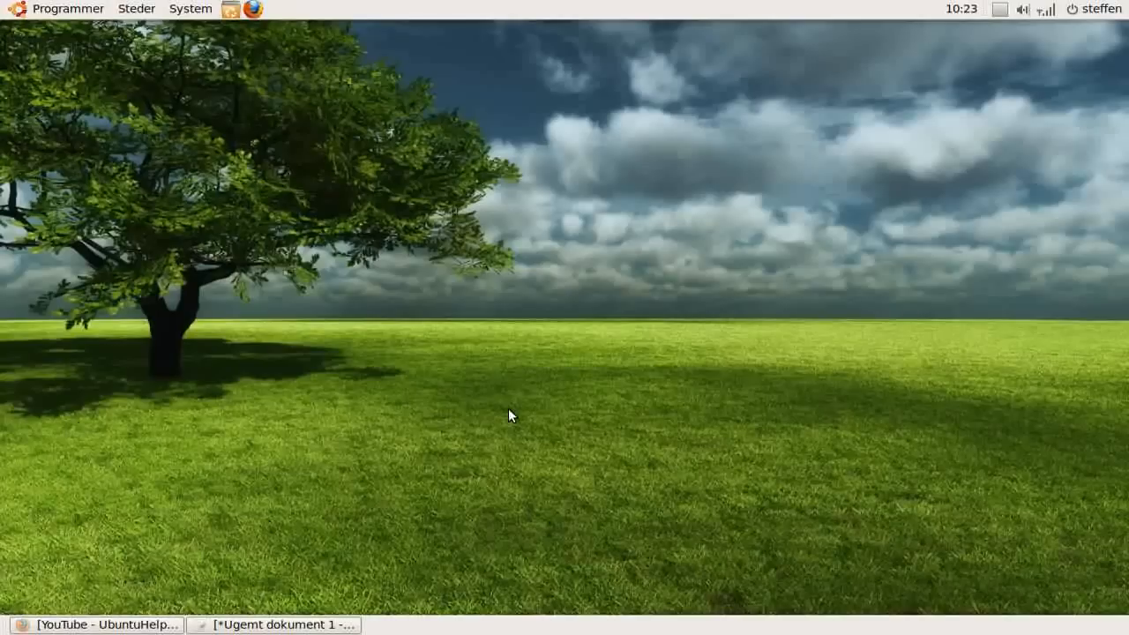
mouse_move(579, 411)
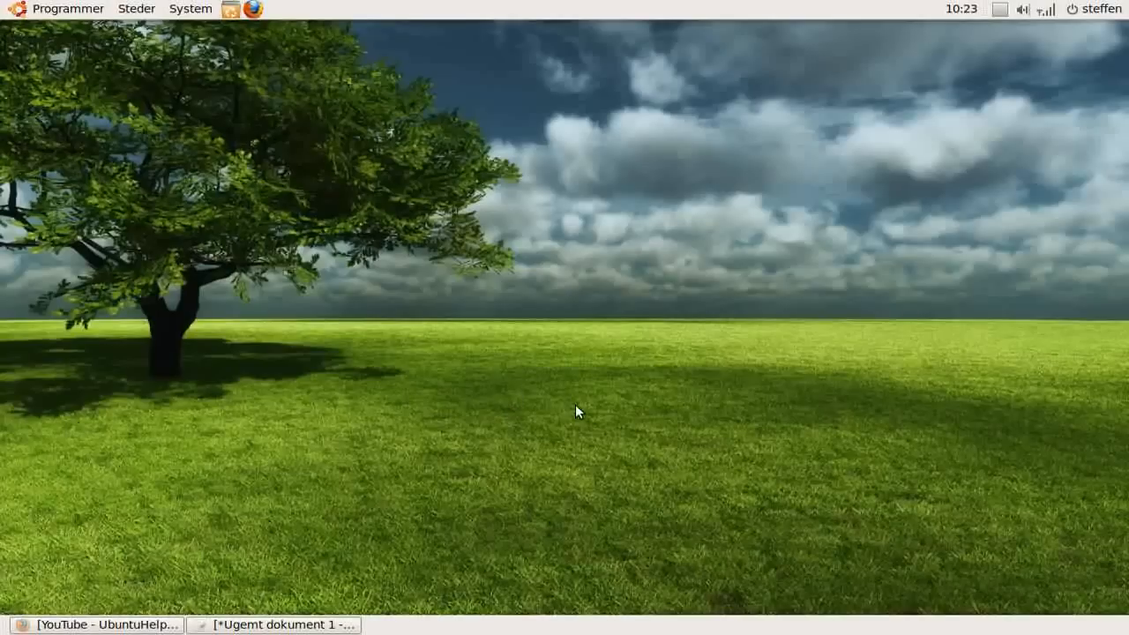